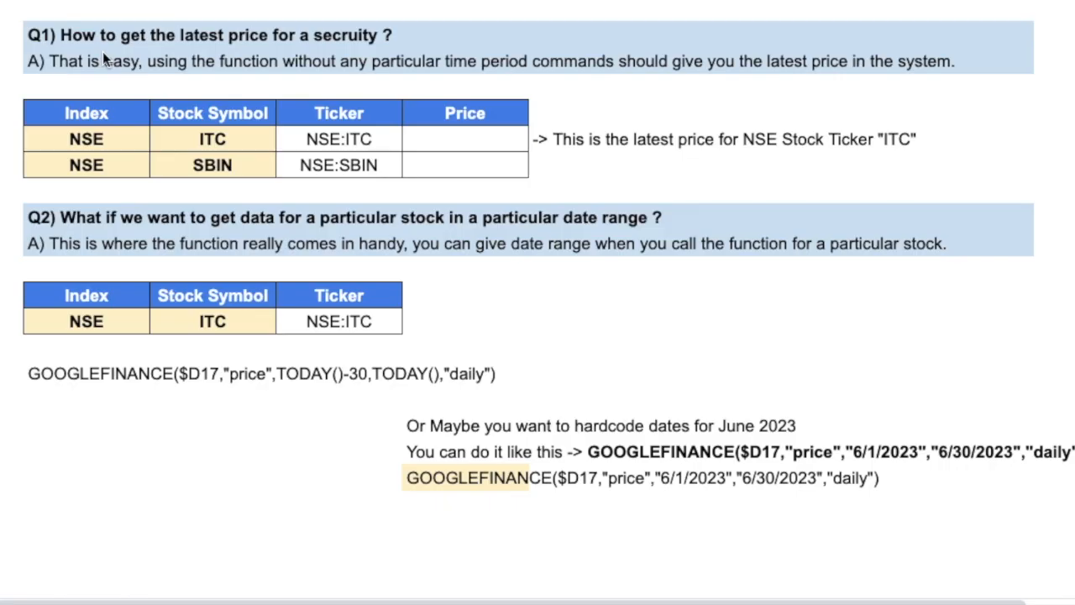
pyautogui.moveTo(88, 135)
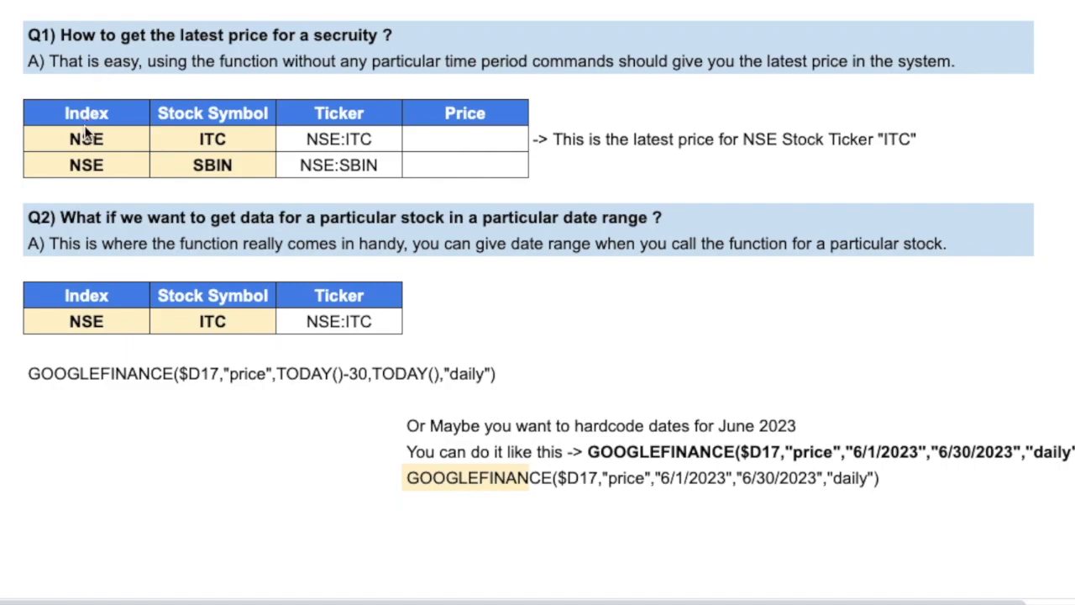
pyautogui.moveTo(339, 149)
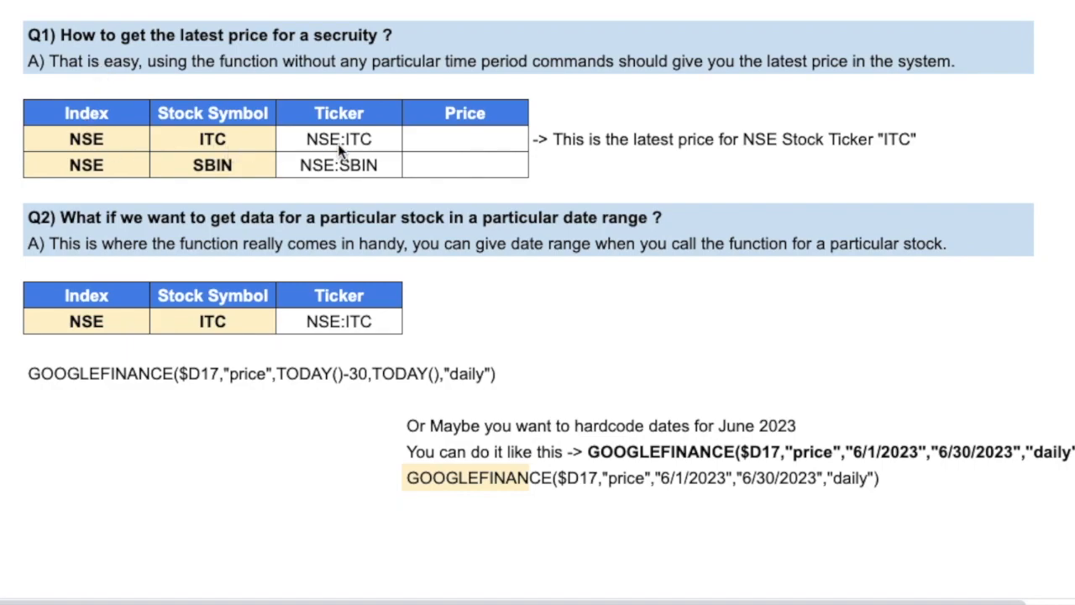
pyautogui.moveTo(338, 150)
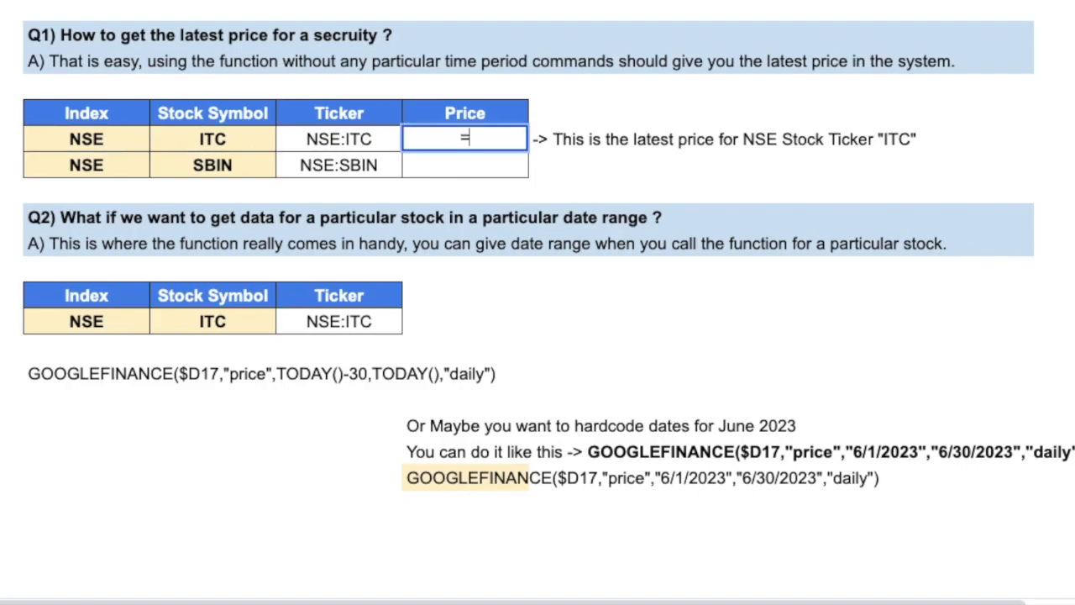
# Step: Enter =GOOGLEFINANCE(D10,"price") and fill it down, giving 493.45 for ITC and 615.35 for SBIN
pyautogui.write('=GOOGLEFINANCE(D10')
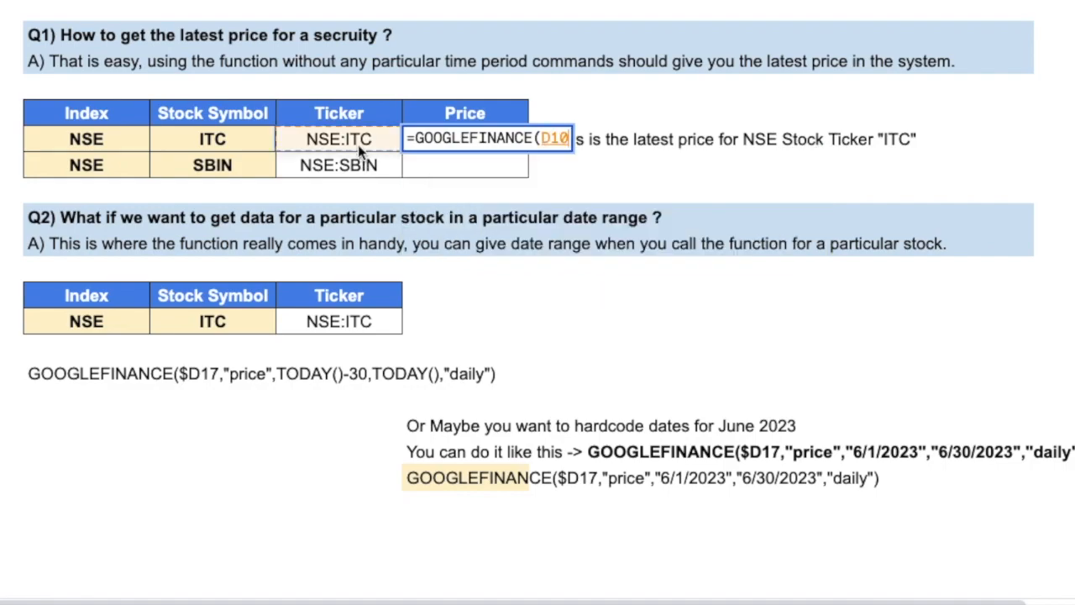
pyautogui.write(',"p')
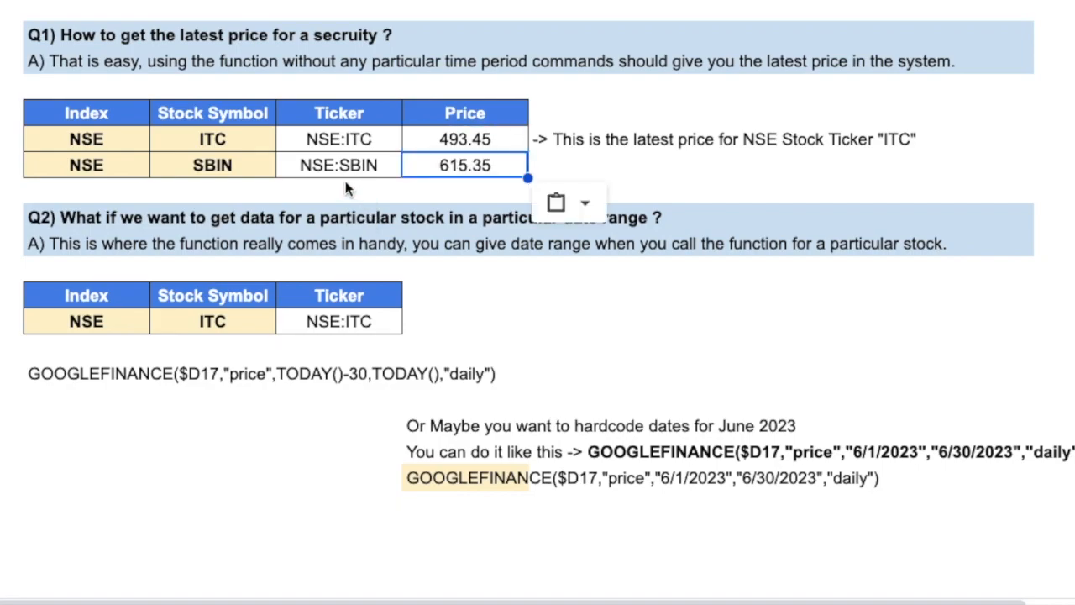
pyautogui.click(591, 165)
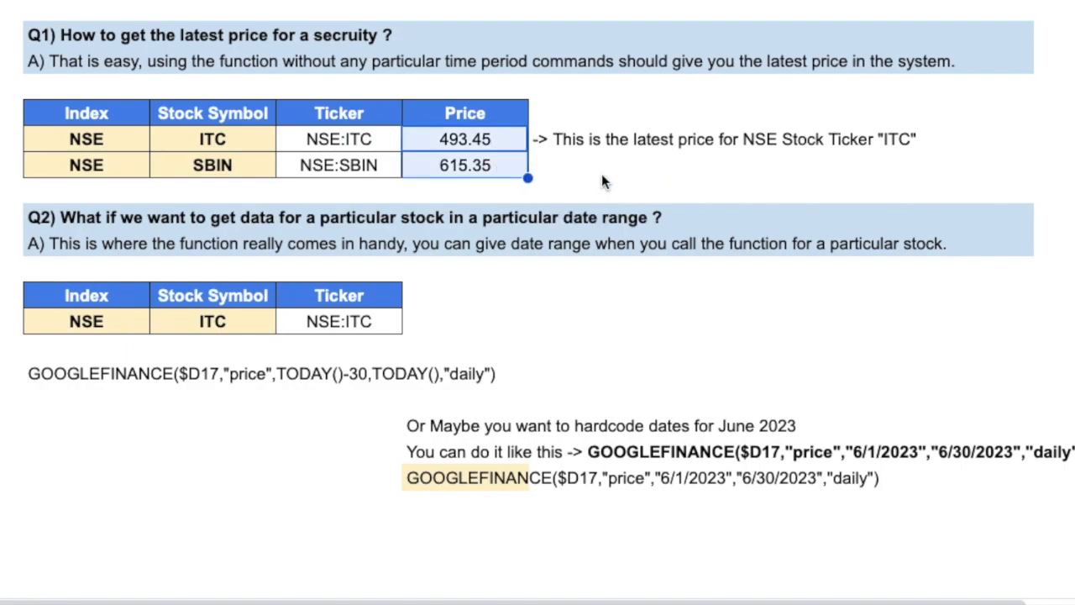
pyautogui.moveTo(592, 178)
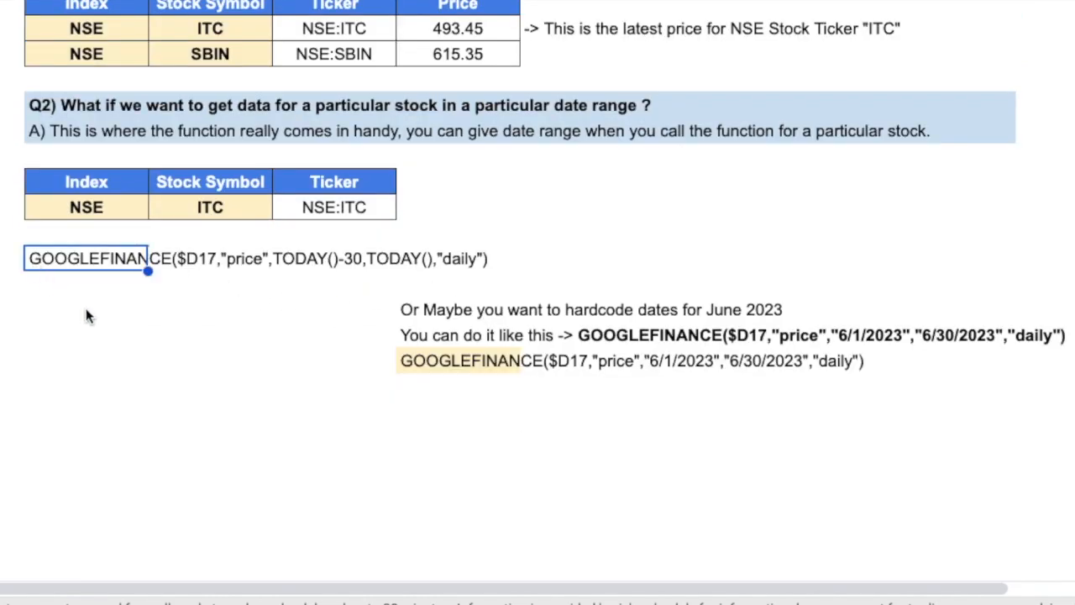
# Step: Select the TODAY()-30 GOOGLEFINANCE example text for ITC's last-30-day daily closes
pyautogui.click(87, 282)
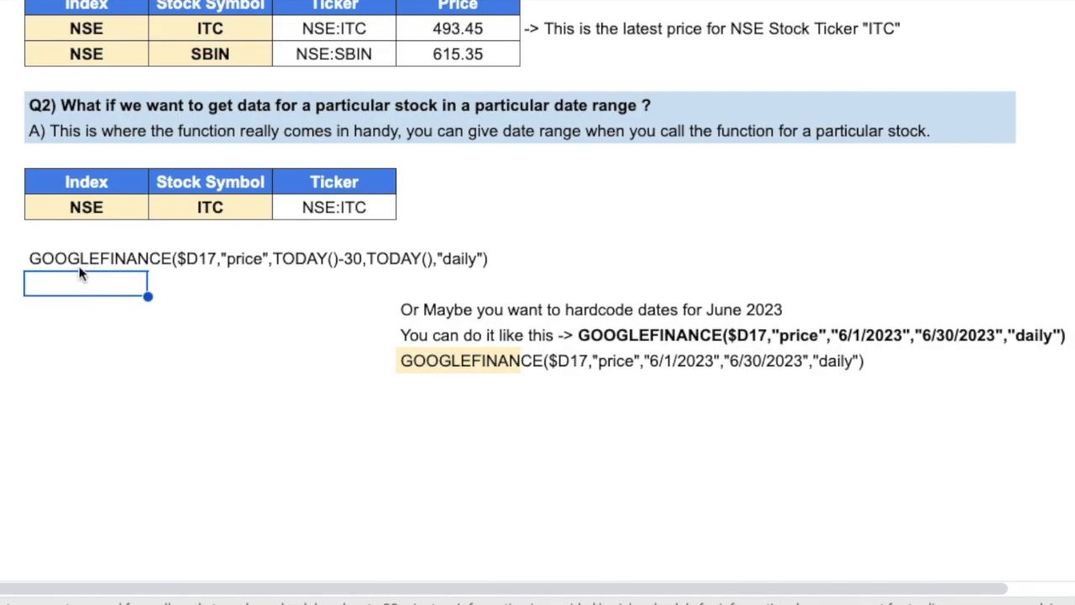
pyautogui.moveTo(299, 218)
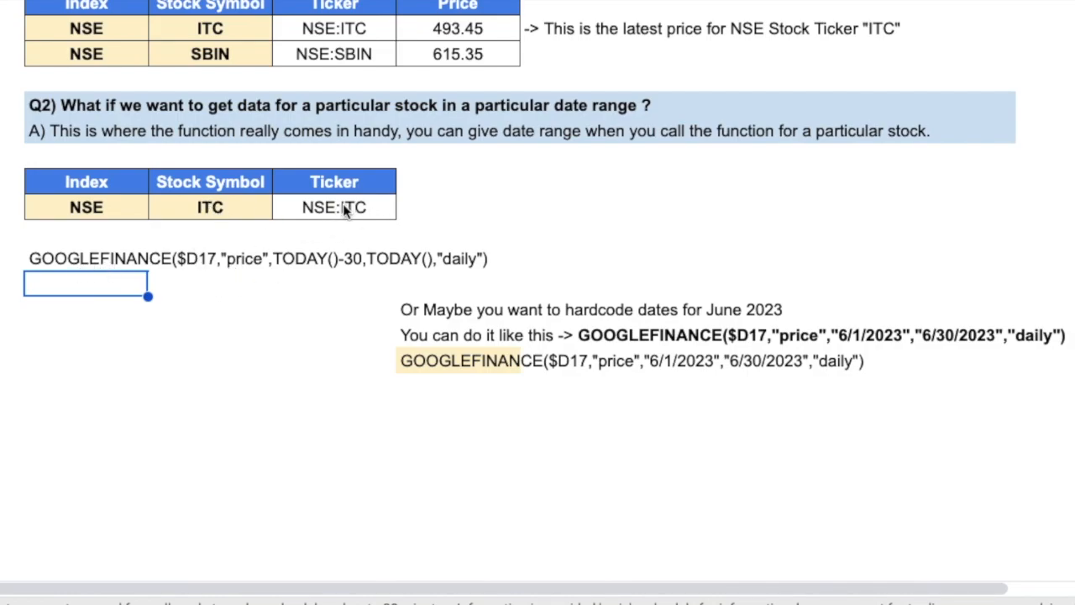
pyautogui.moveTo(351, 269)
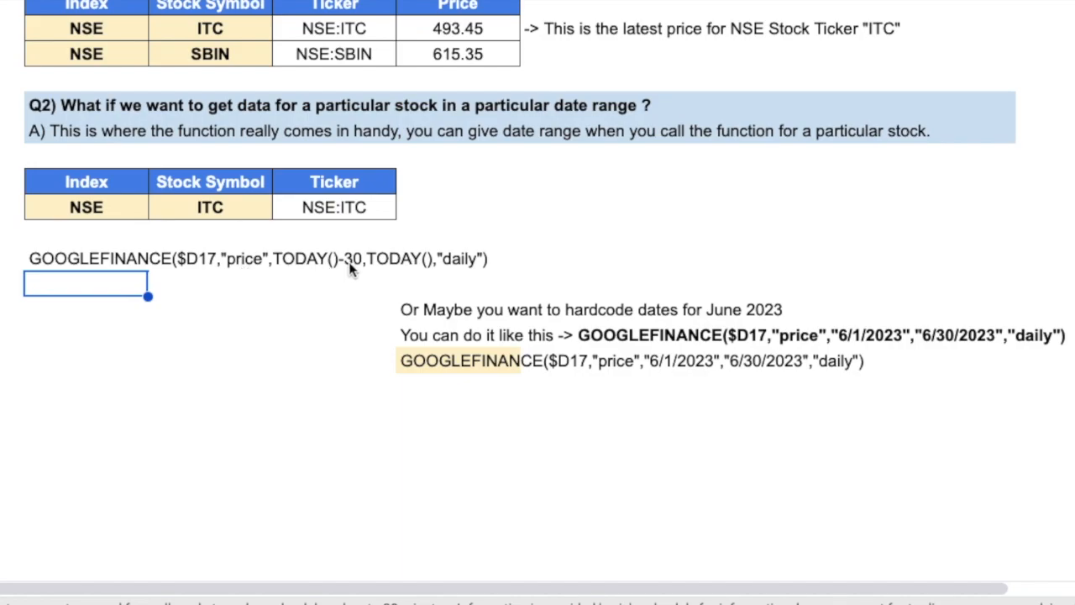
pyautogui.moveTo(309, 276)
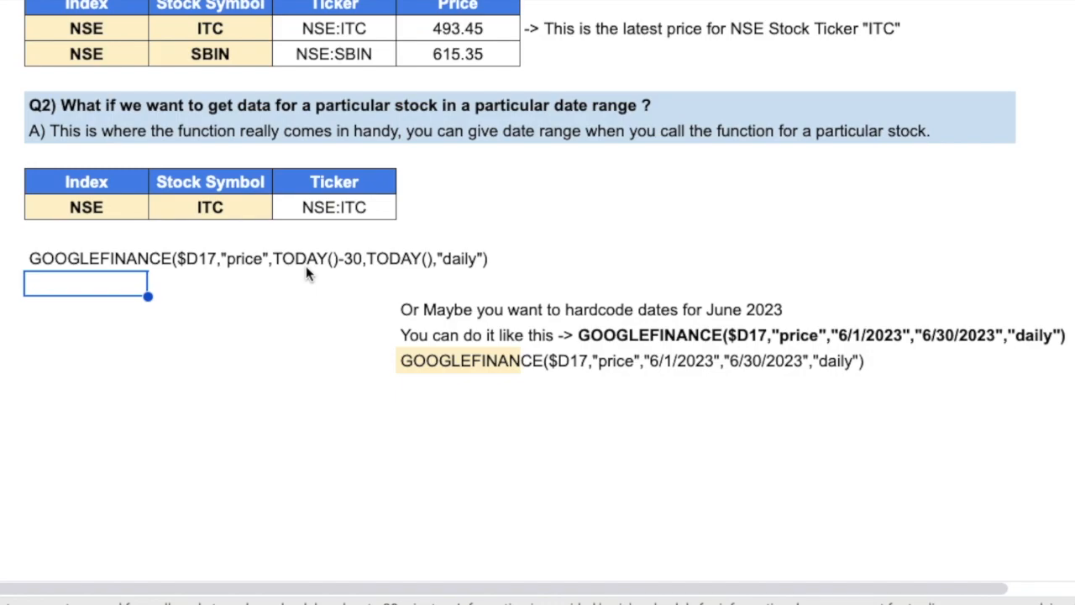
pyautogui.moveTo(65, 269)
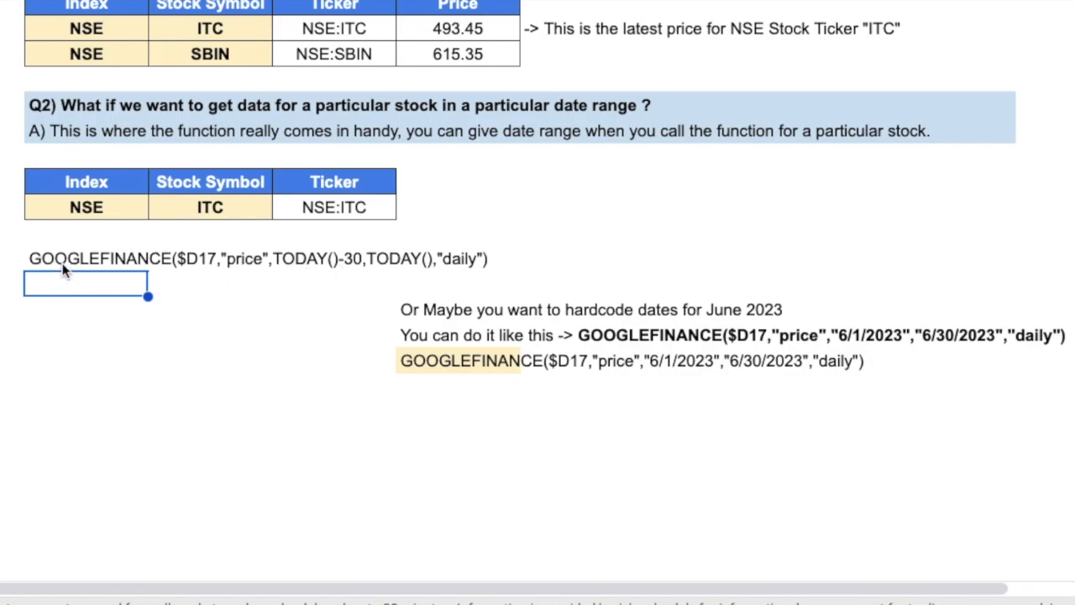
pyautogui.click(84, 259)
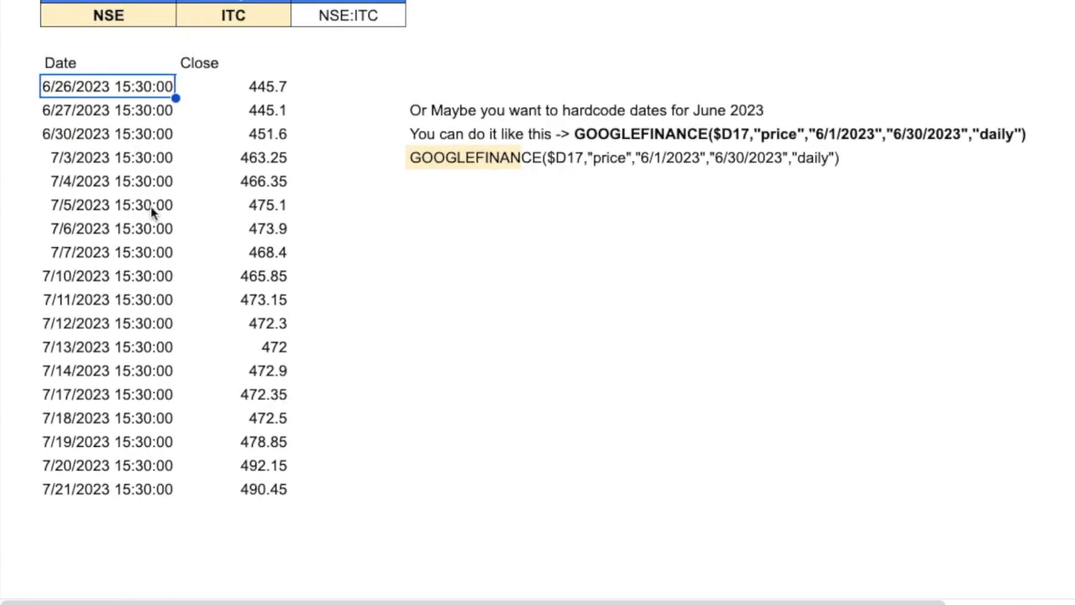
pyautogui.moveTo(150, 500)
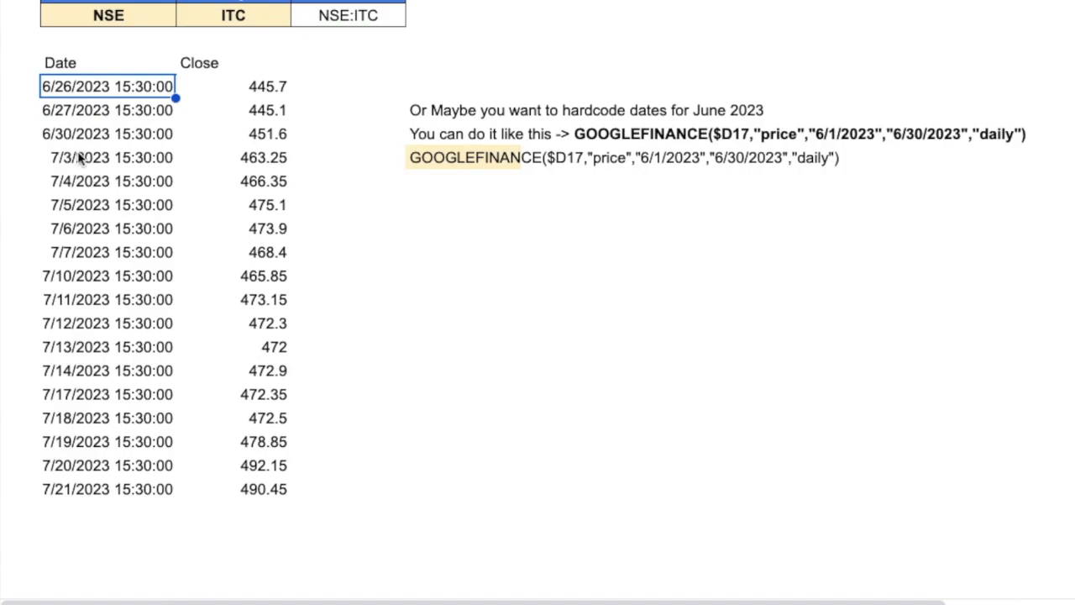
pyautogui.moveTo(93, 96)
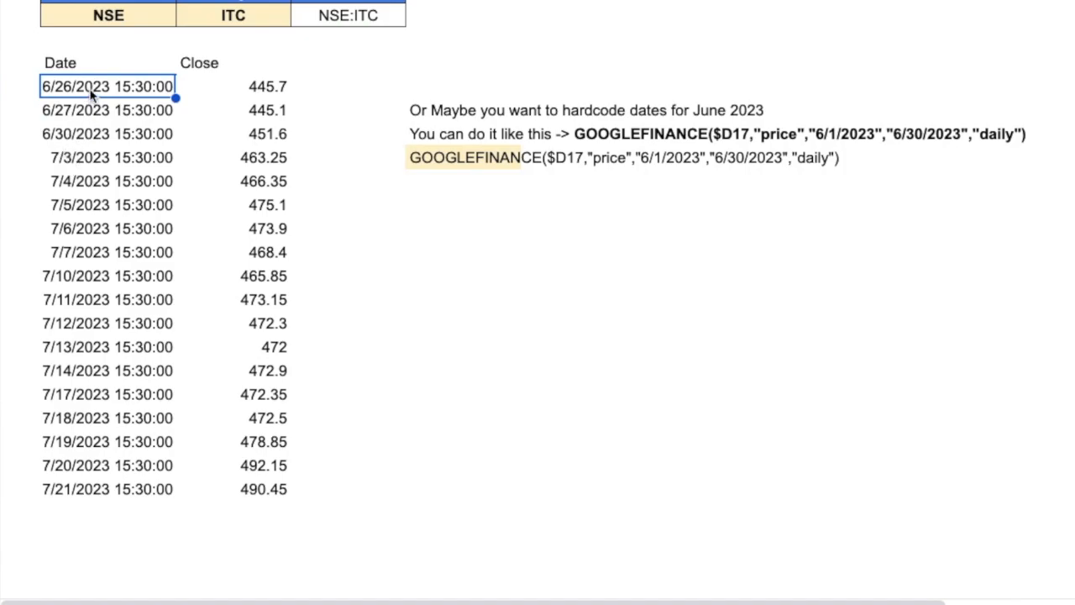
pyautogui.moveTo(84, 128)
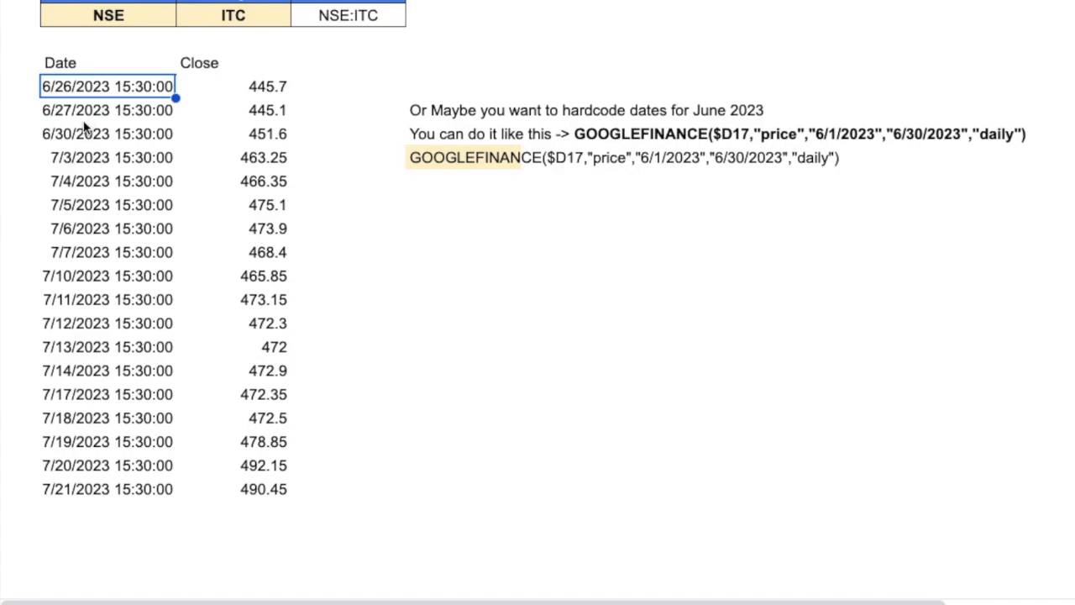
pyautogui.moveTo(98, 226)
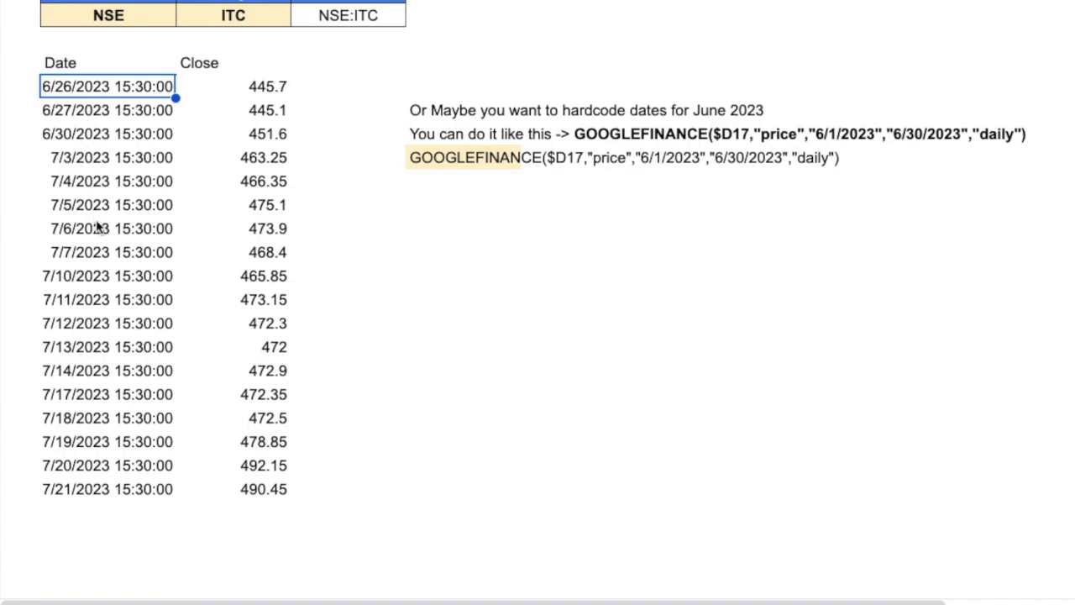
pyautogui.moveTo(279, 497)
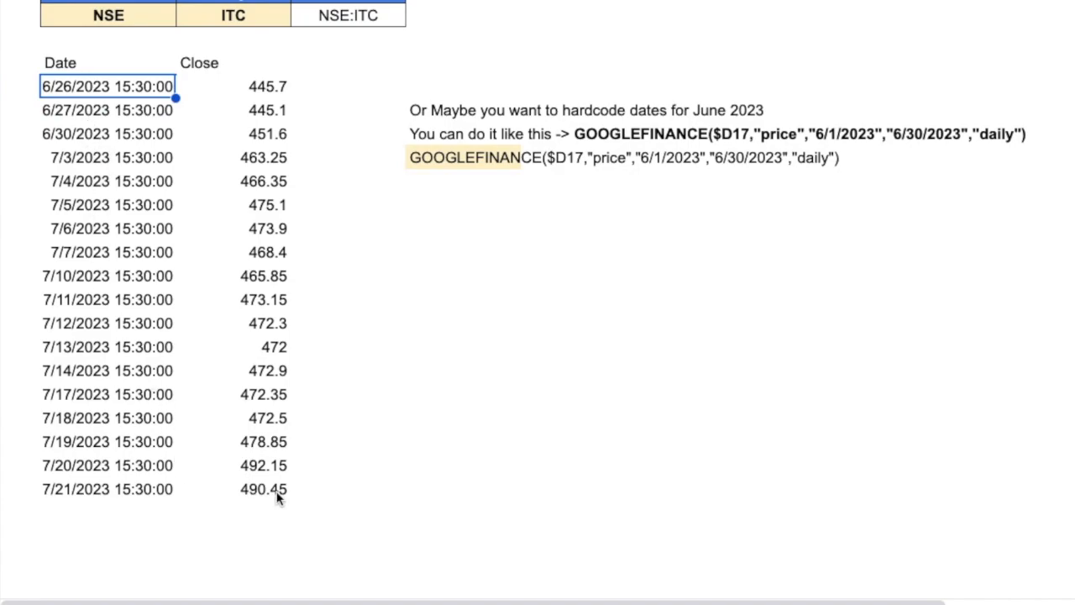
pyautogui.moveTo(255, 104)
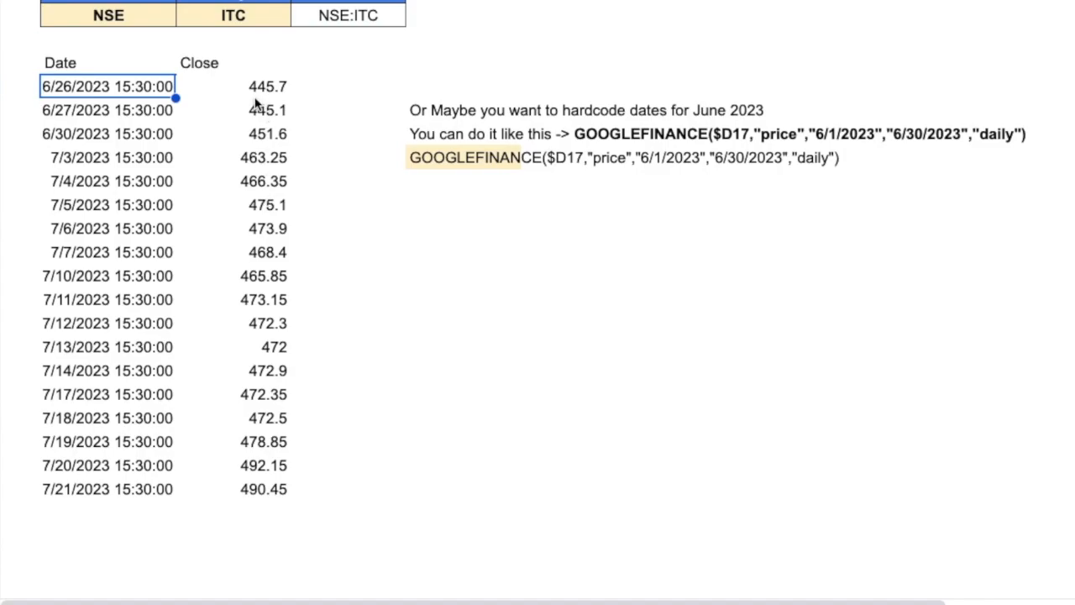
pyautogui.moveTo(237, 101)
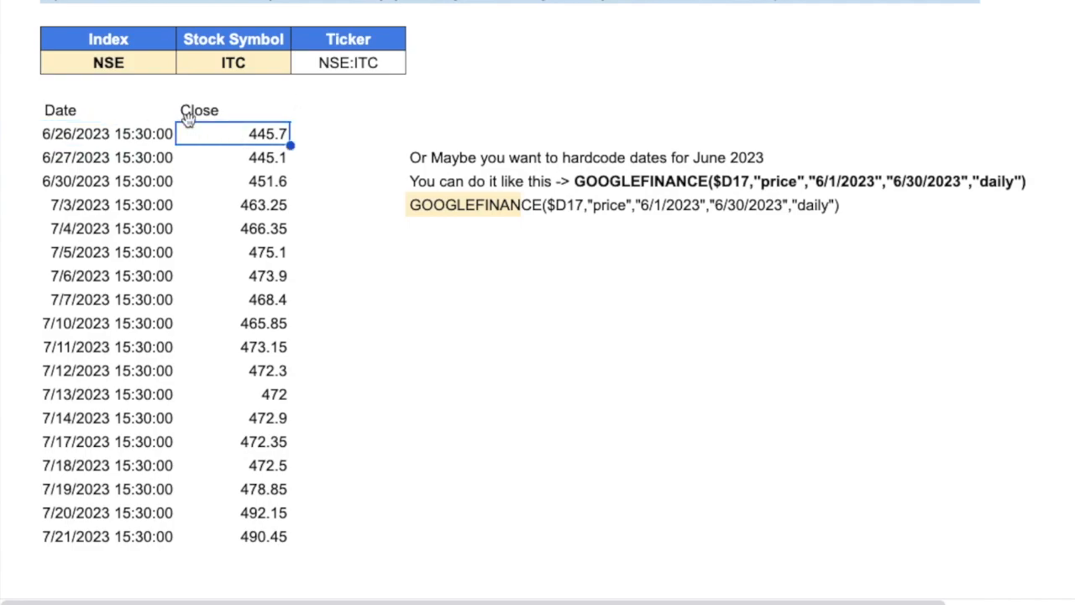
pyautogui.moveTo(247, 121)
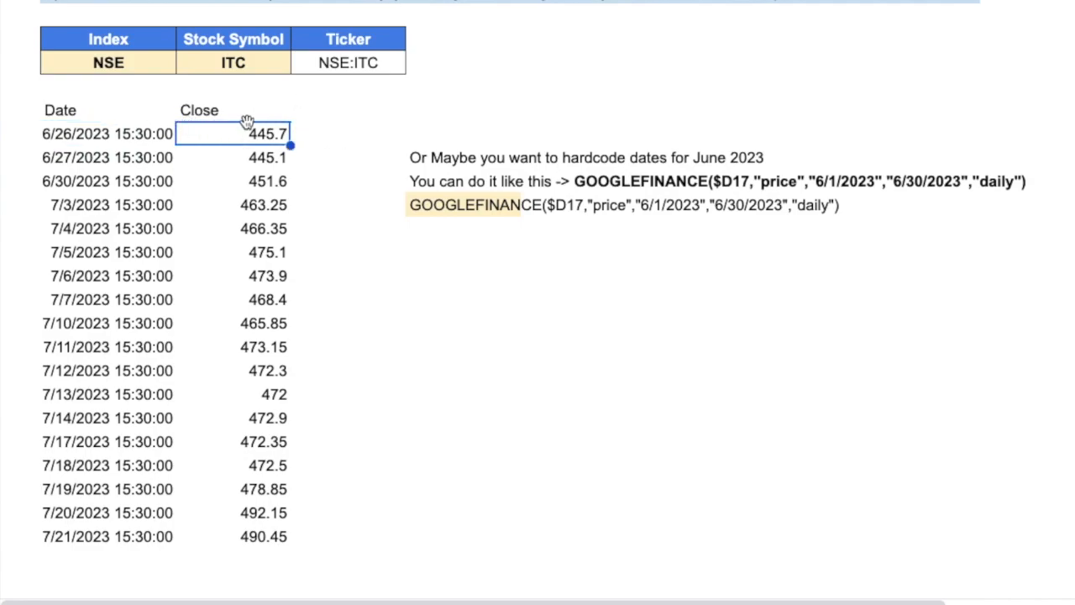
pyautogui.click(108, 110)
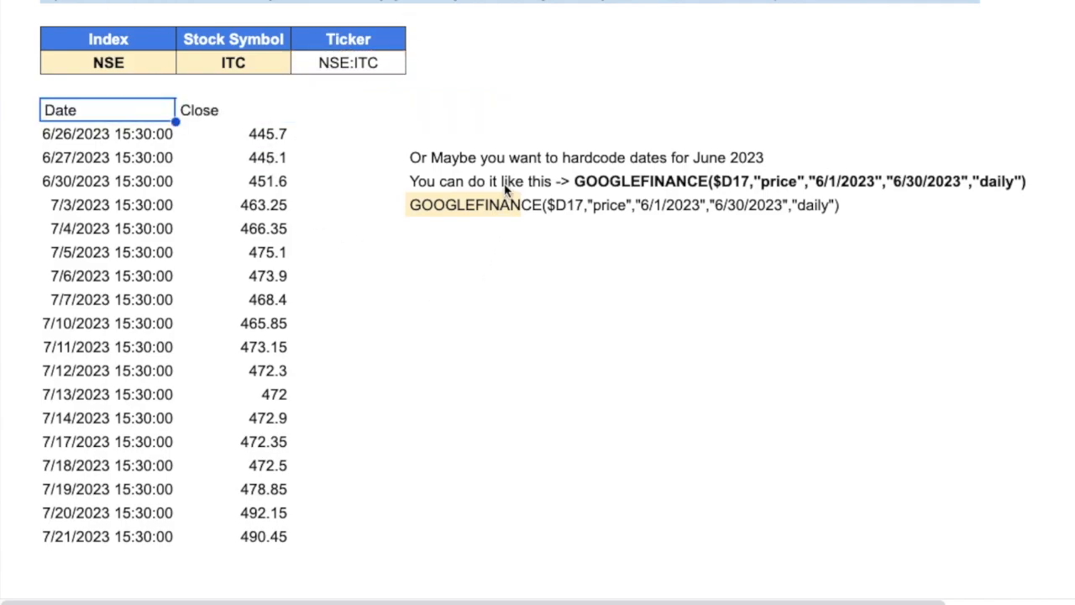
# Step: Activate the hardcoded 6/1/2023–6/30/2023 daily formula, listing ITC closes 6/2 to 6/30/2023
pyautogui.click(575, 157)
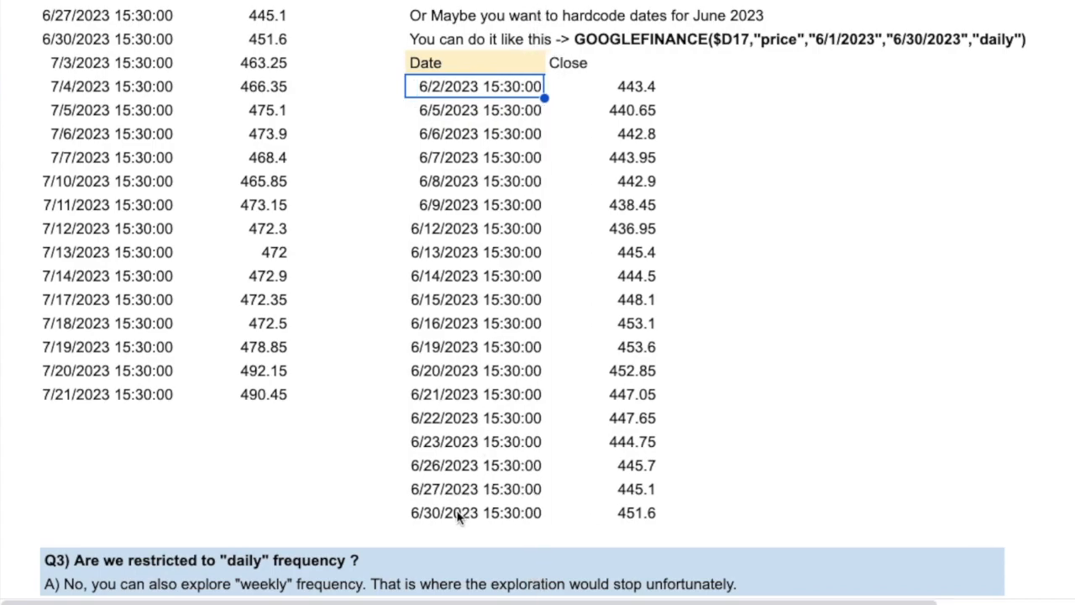
pyautogui.click(635, 85)
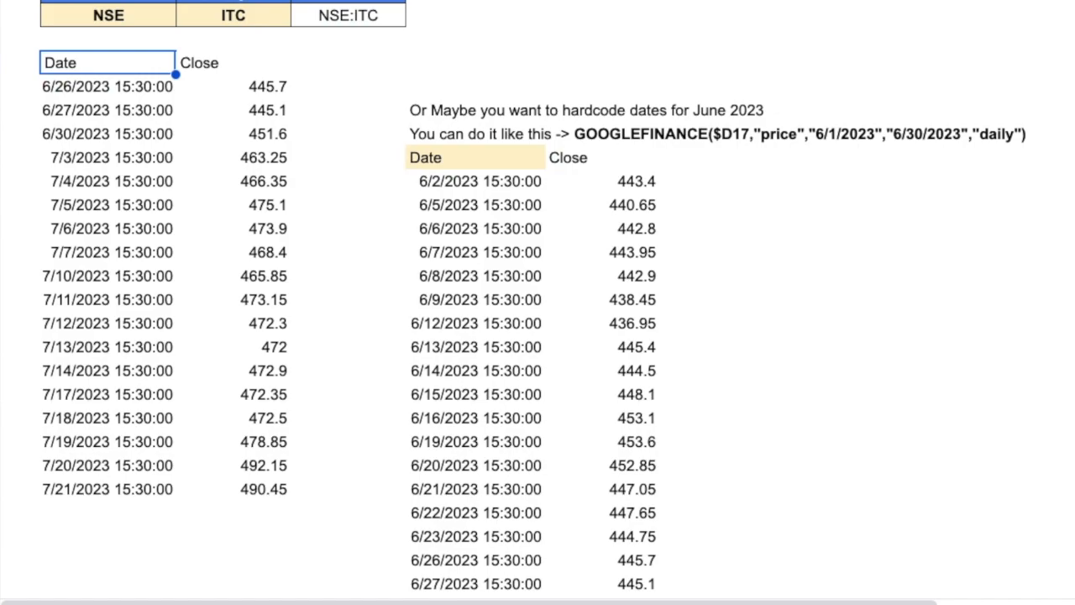
pyautogui.scroll(-3)
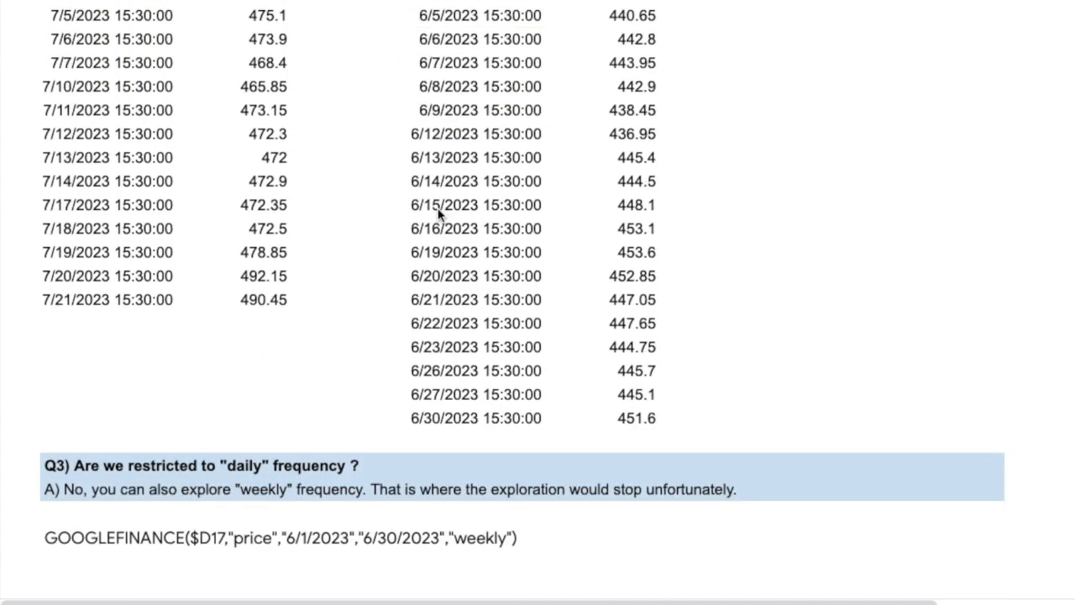
pyautogui.scroll(-3)
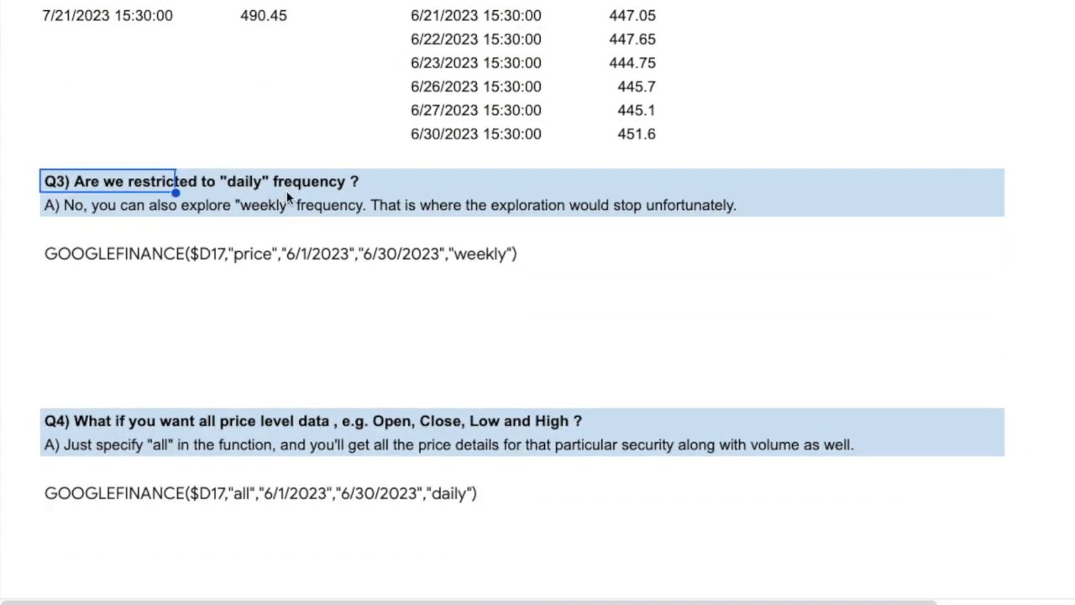
pyautogui.scroll(3)
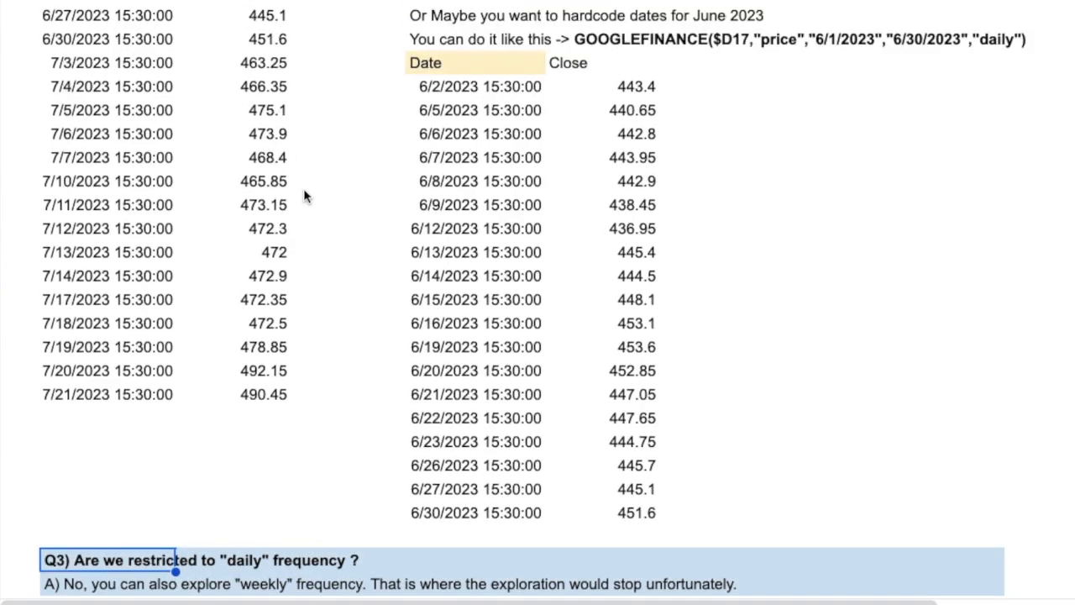
pyautogui.moveTo(1007, 50)
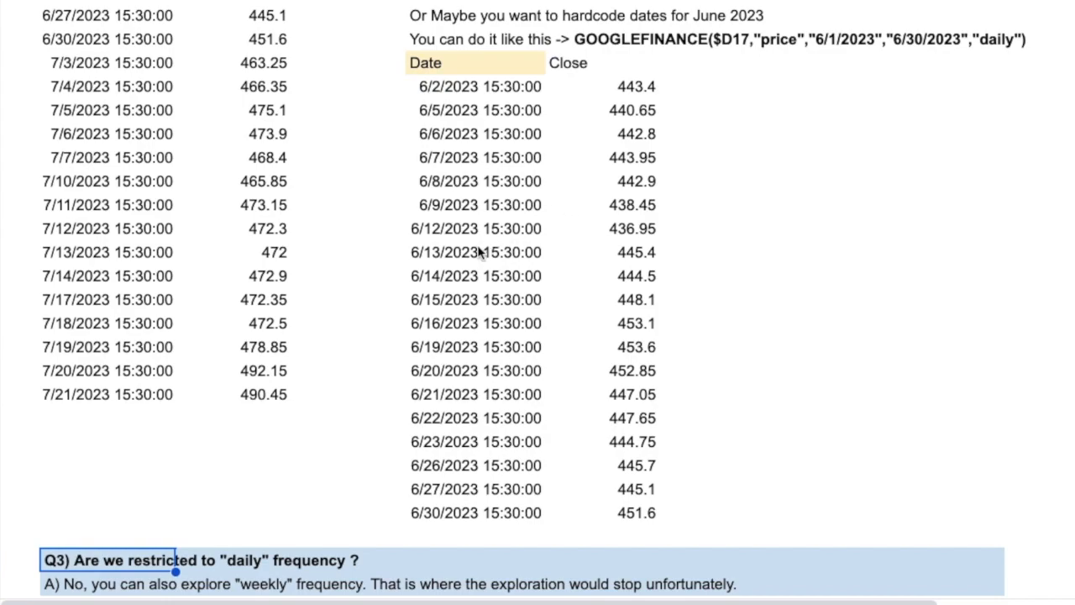
pyautogui.scroll(-3)
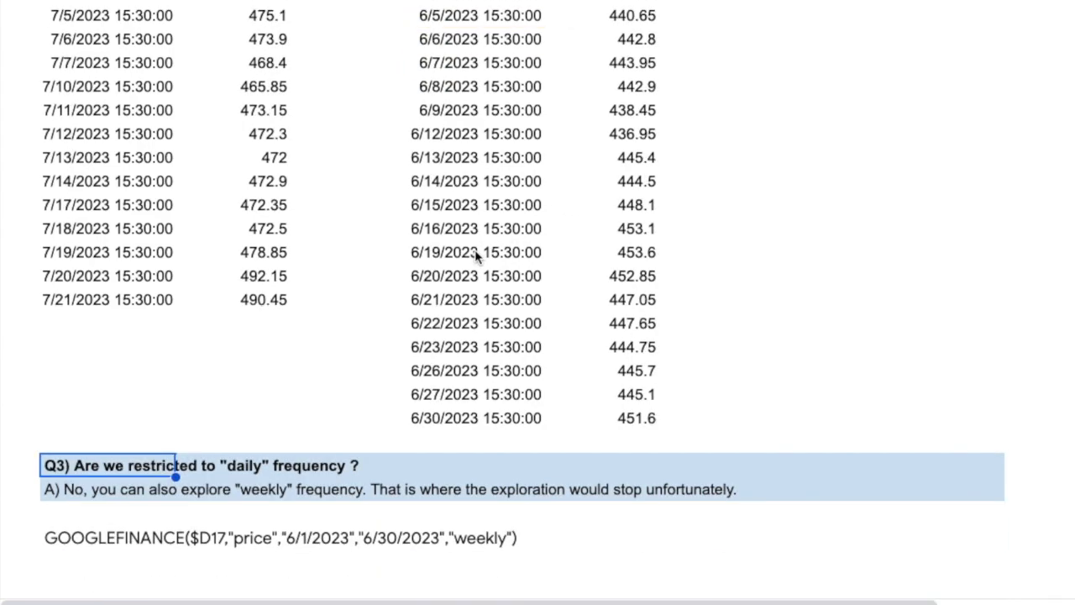
pyautogui.scroll(-3)
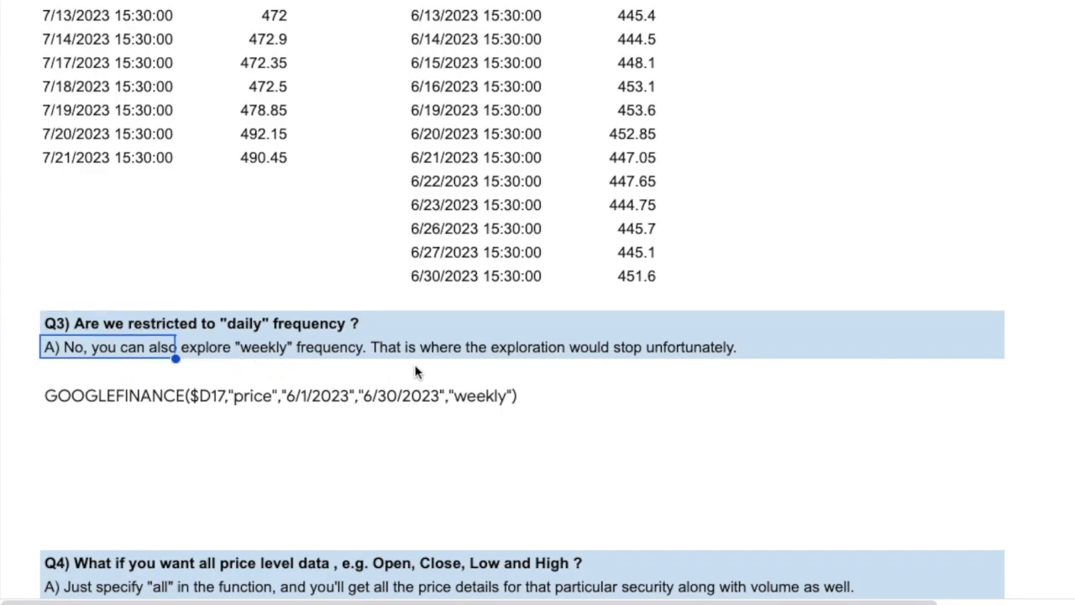
pyautogui.moveTo(529, 366)
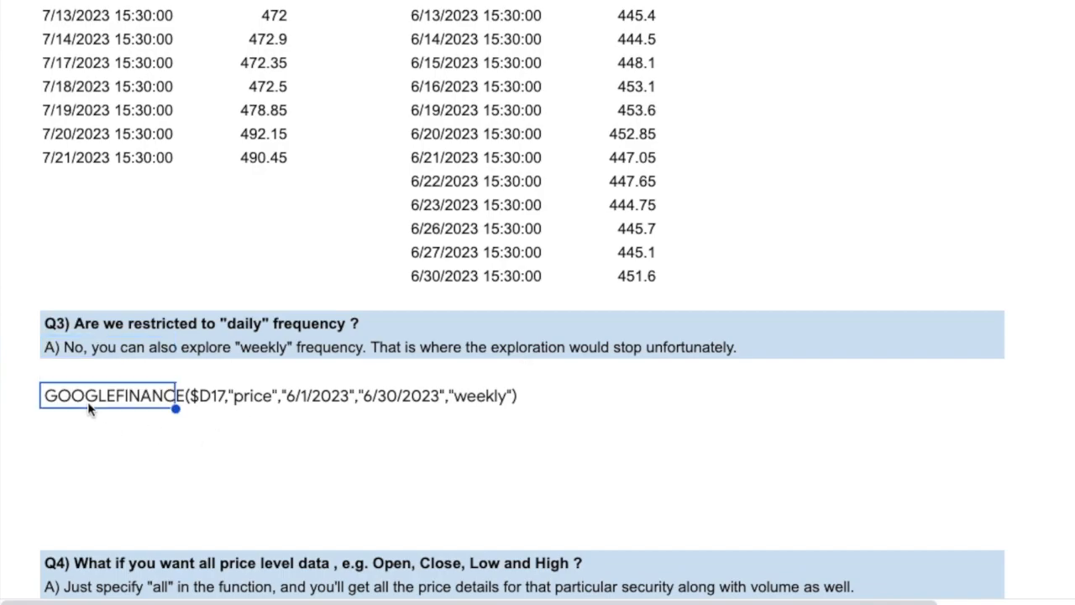
pyautogui.moveTo(329, 409)
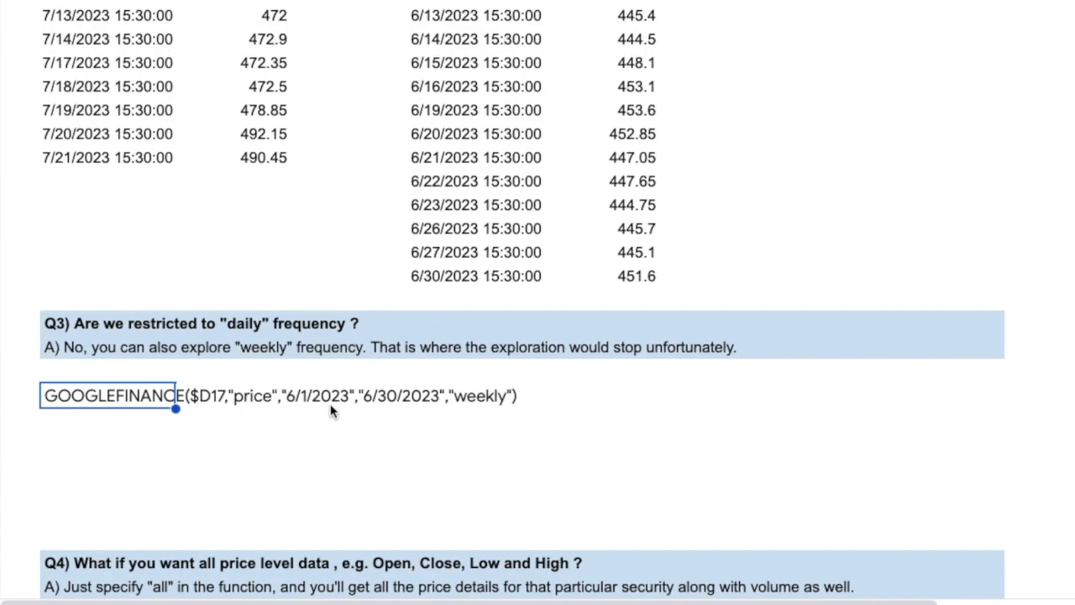
pyautogui.moveTo(504, 403)
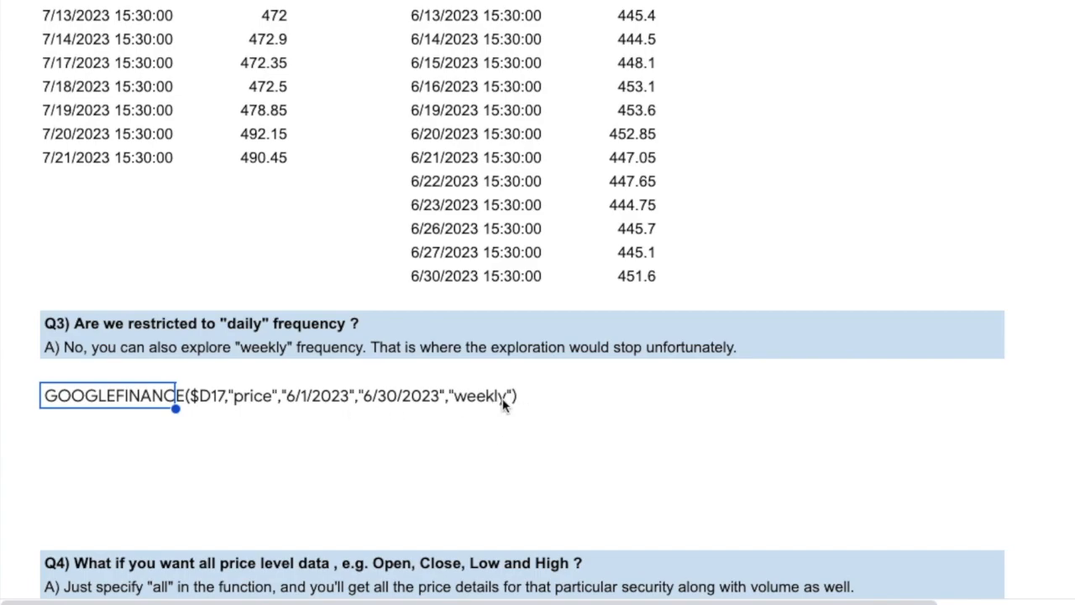
pyautogui.moveTo(283, 403)
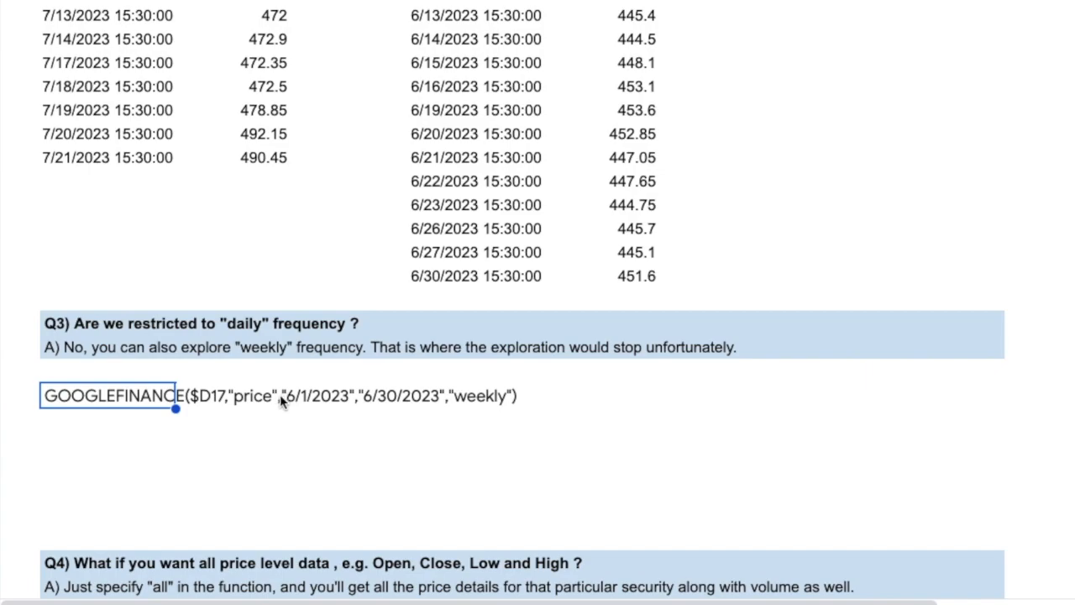
pyautogui.moveTo(452, 410)
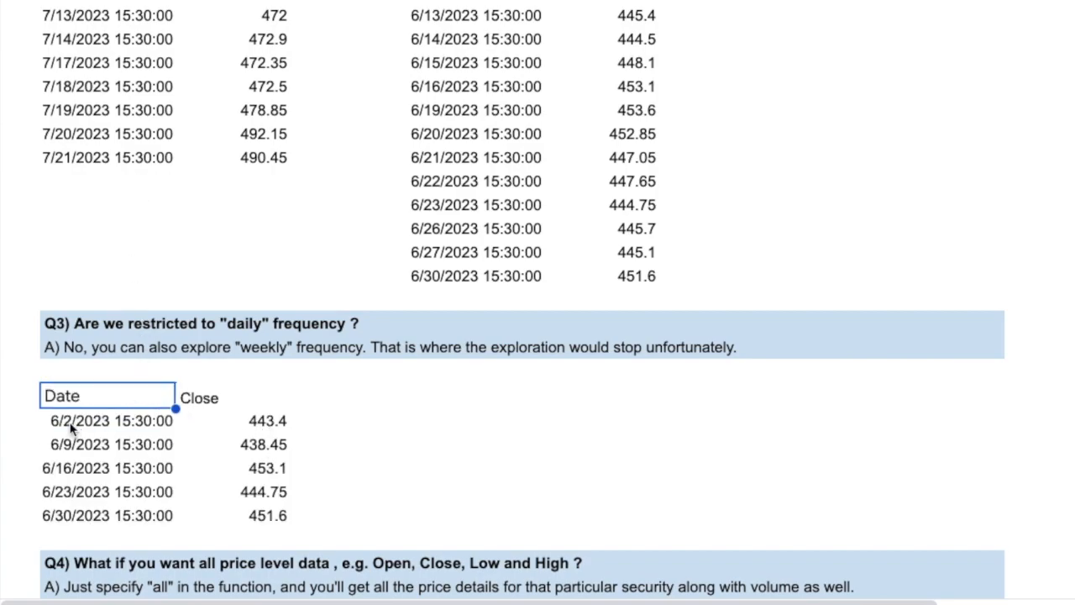
pyautogui.moveTo(71, 485)
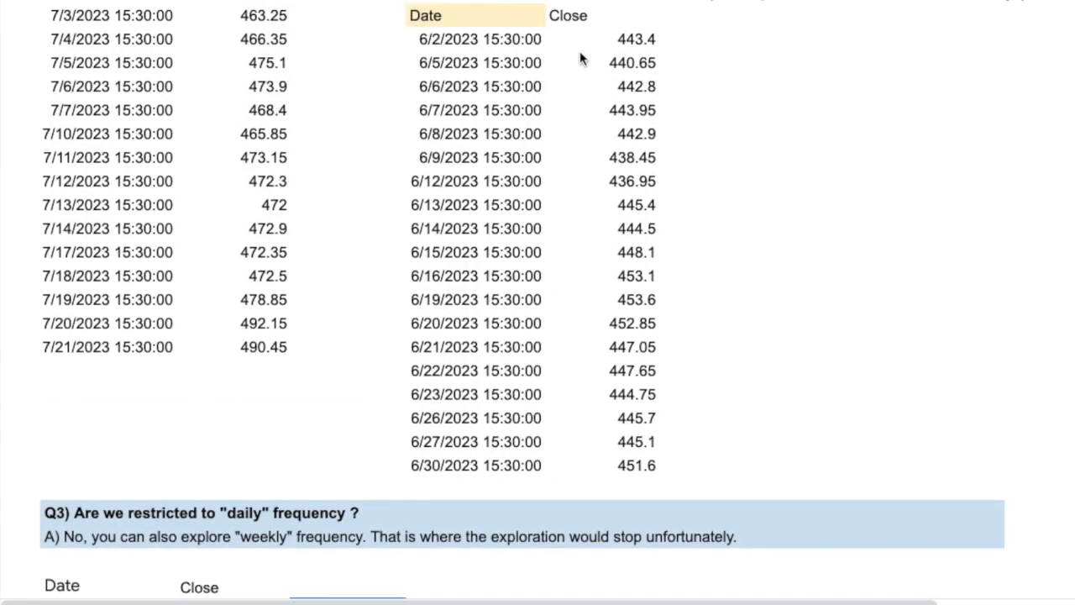
pyautogui.moveTo(614, 50)
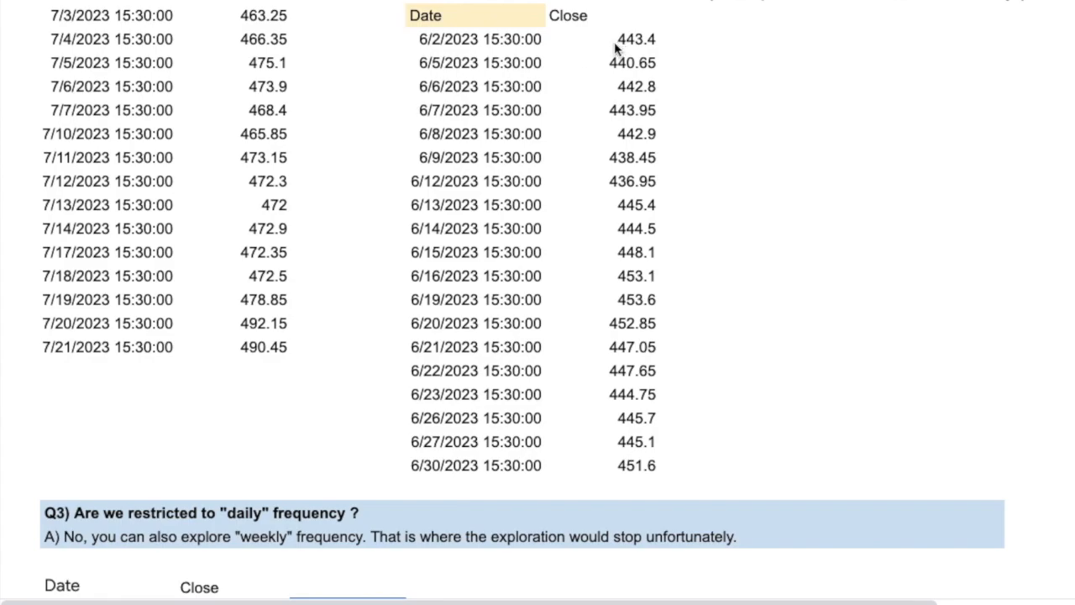
# Step: Review the weekly result: dates 6/2/2023 through 6/30/2023 and first close 443.4
pyautogui.scroll(-3)
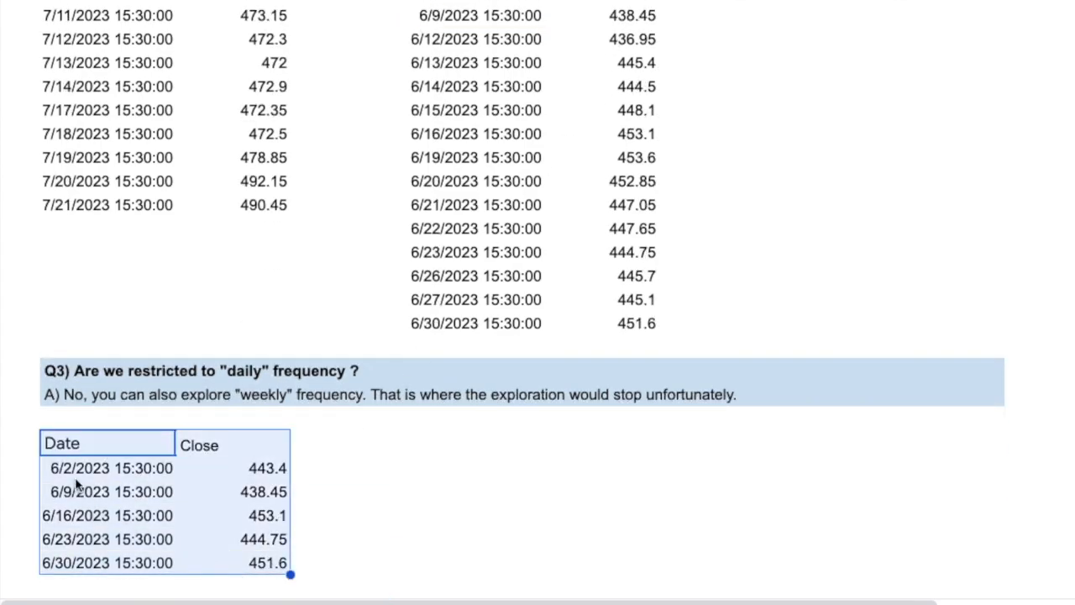
pyautogui.click(109, 467)
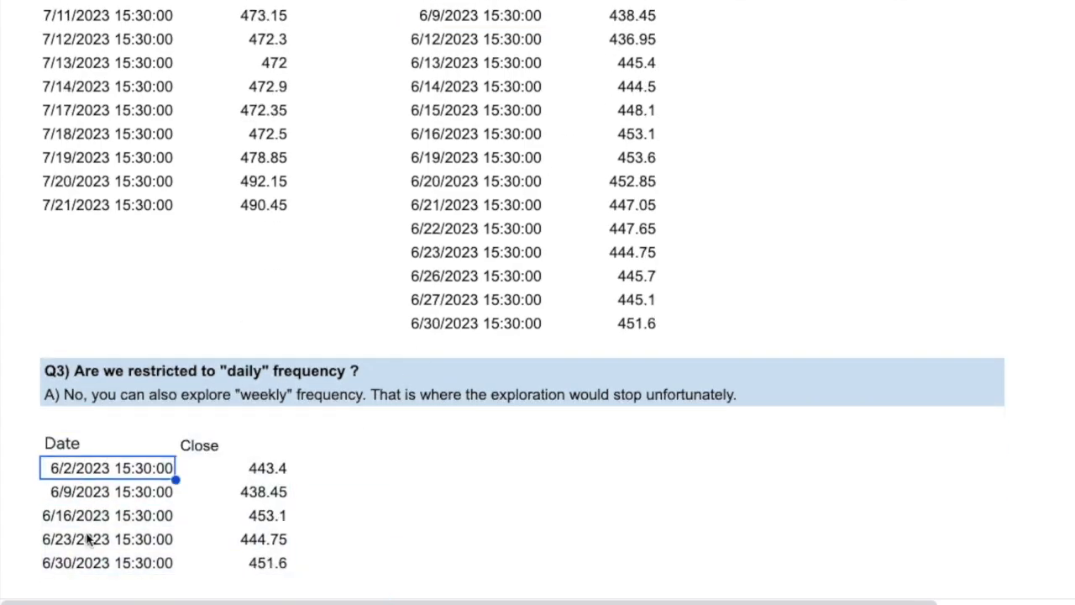
pyautogui.click(107, 563)
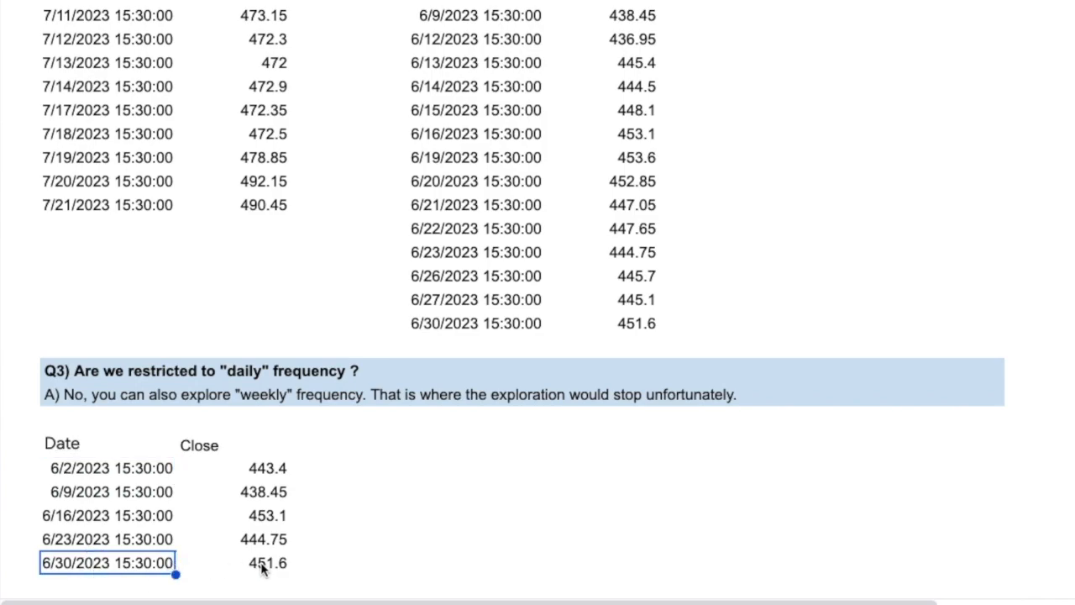
pyautogui.click(267, 467)
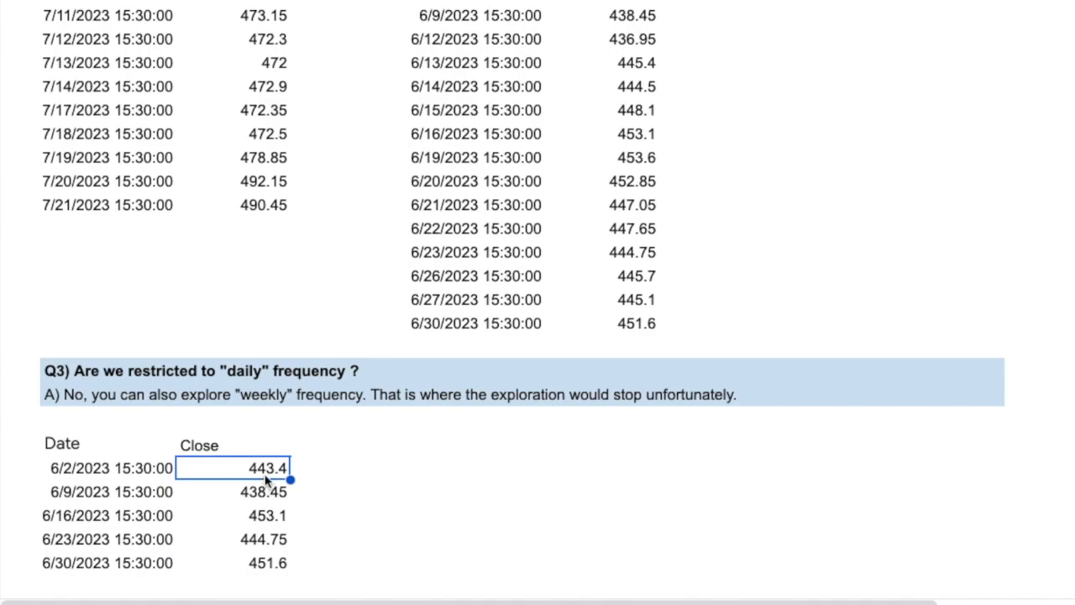
pyautogui.moveTo(293, 522)
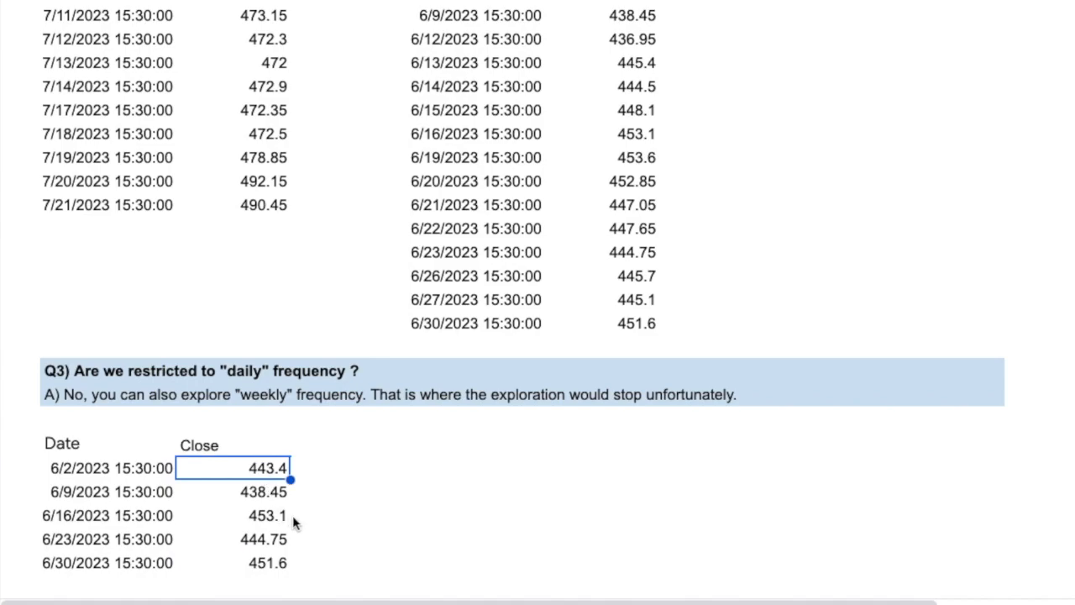
pyautogui.scroll(-3)
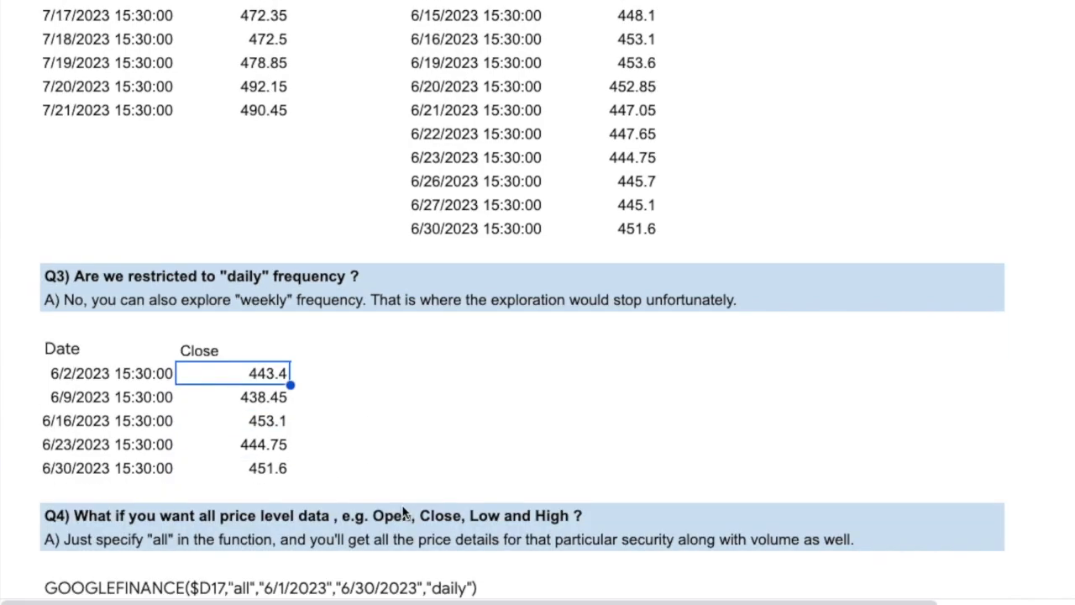
pyautogui.scroll(-3)
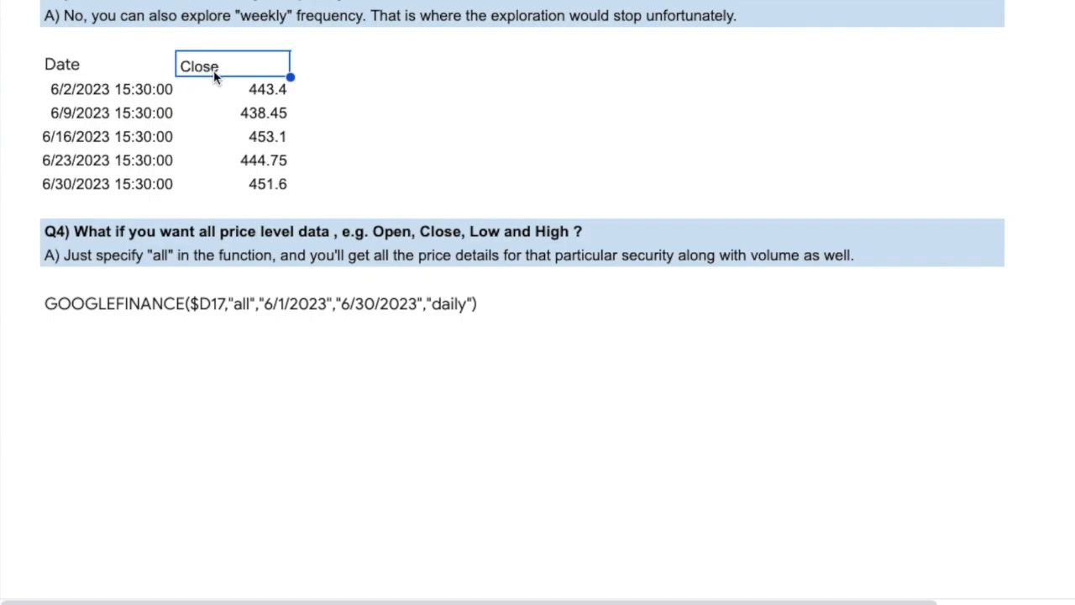
pyautogui.moveTo(462, 242)
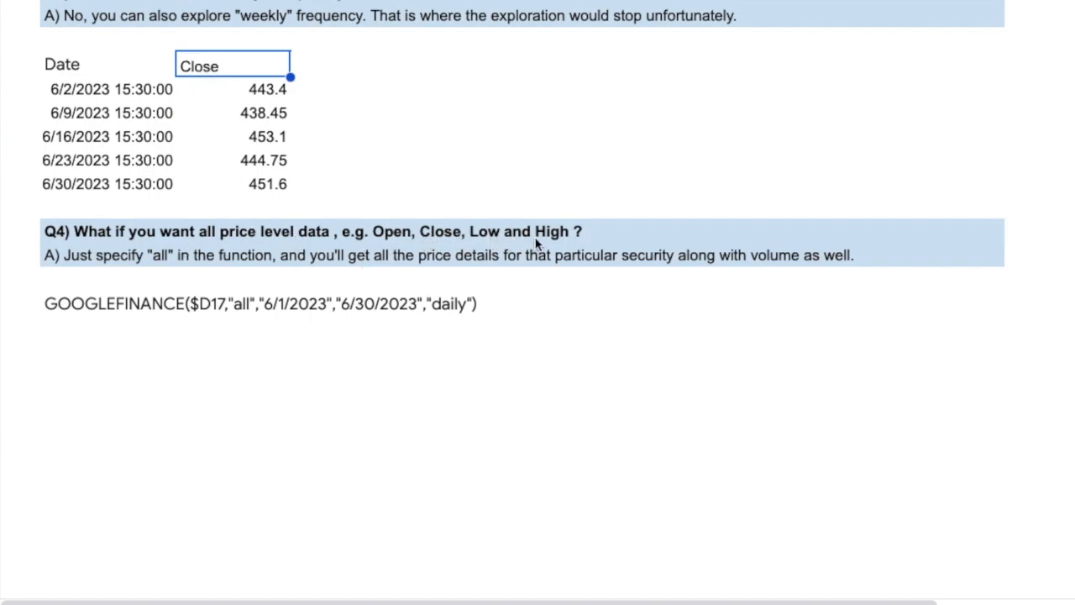
pyautogui.moveTo(200, 276)
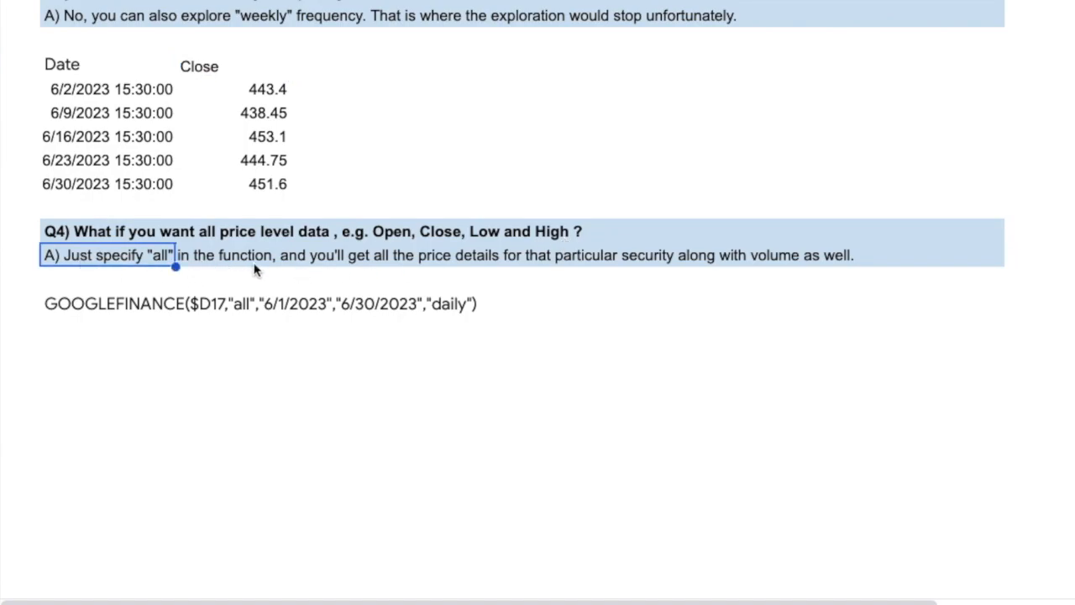
pyautogui.moveTo(454, 262)
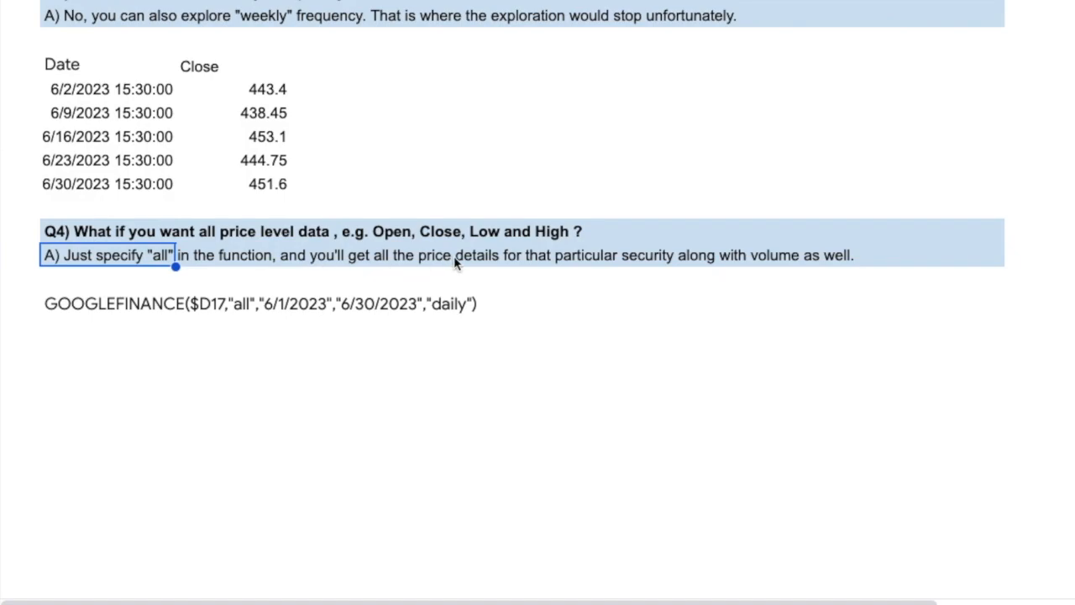
pyautogui.moveTo(756, 262)
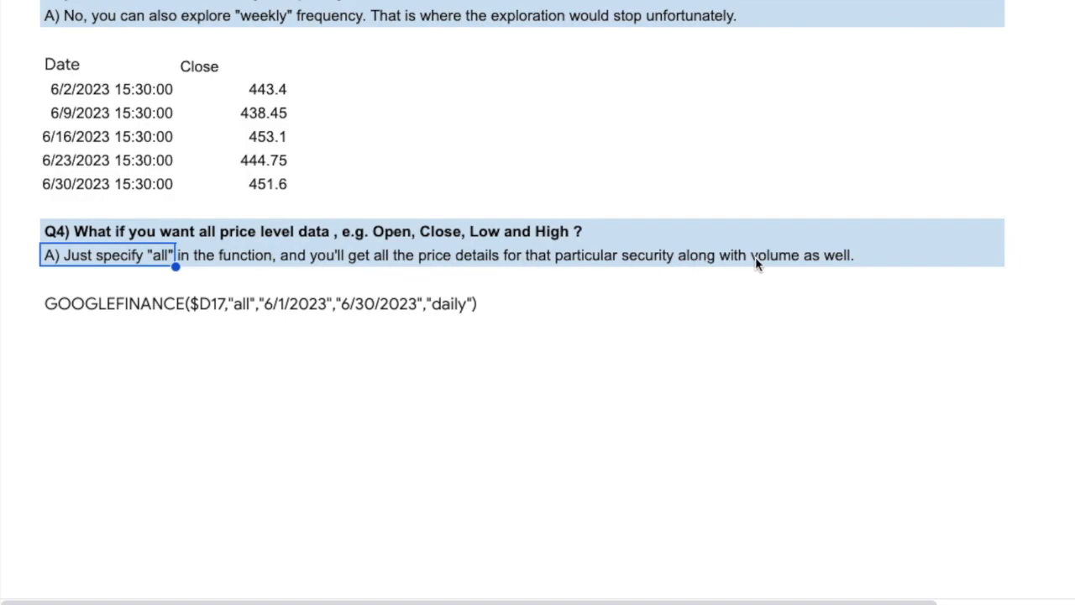
pyautogui.moveTo(652, 286)
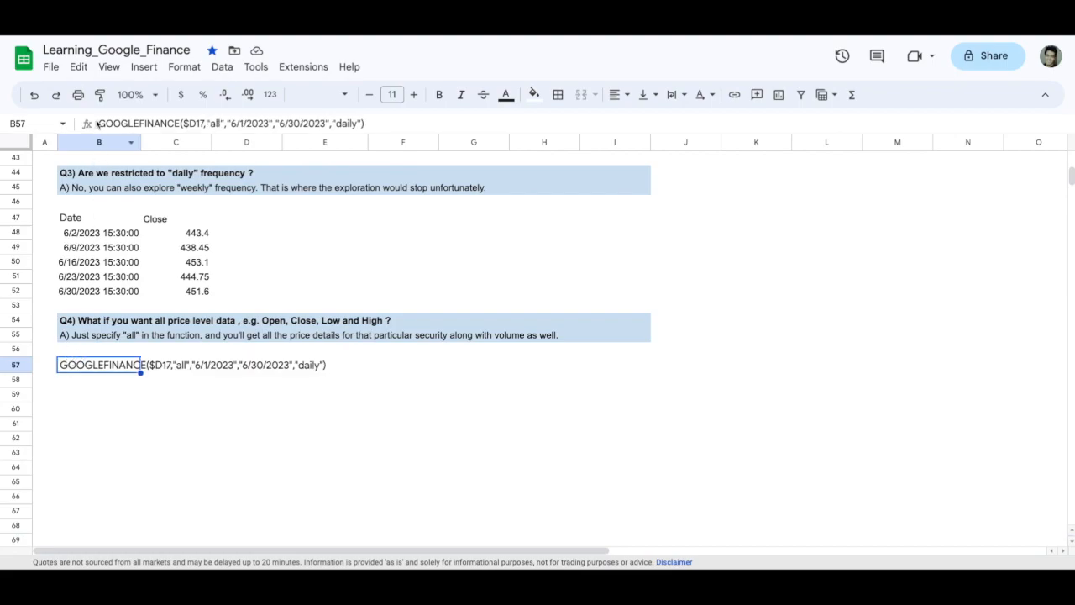
# Step: Run the "all" formula and review the June 2023 Close and Volume columns
pyautogui.press('Return')
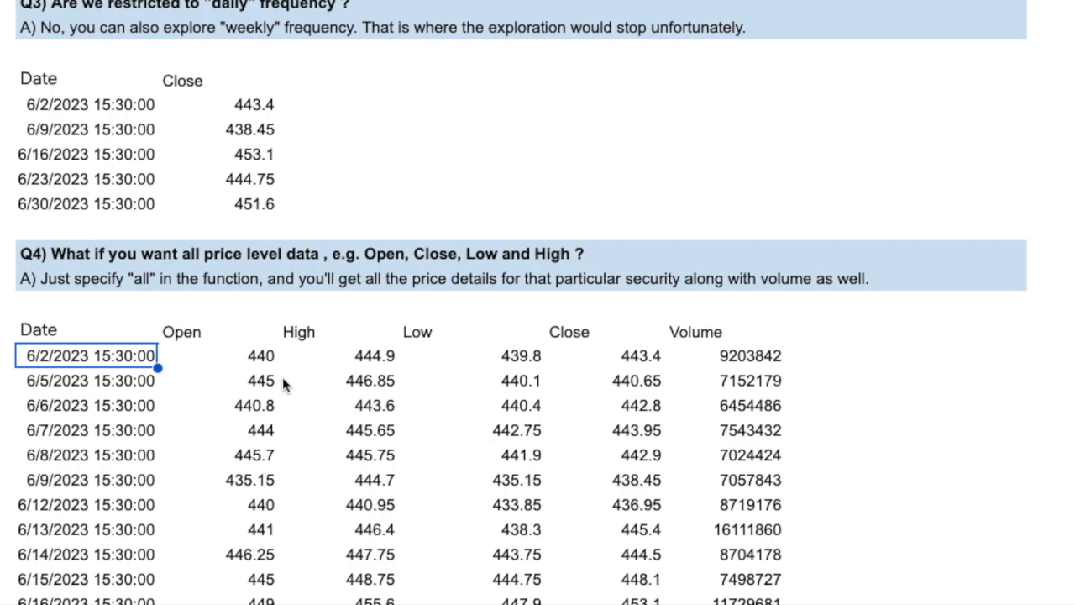
pyautogui.scroll(-3)
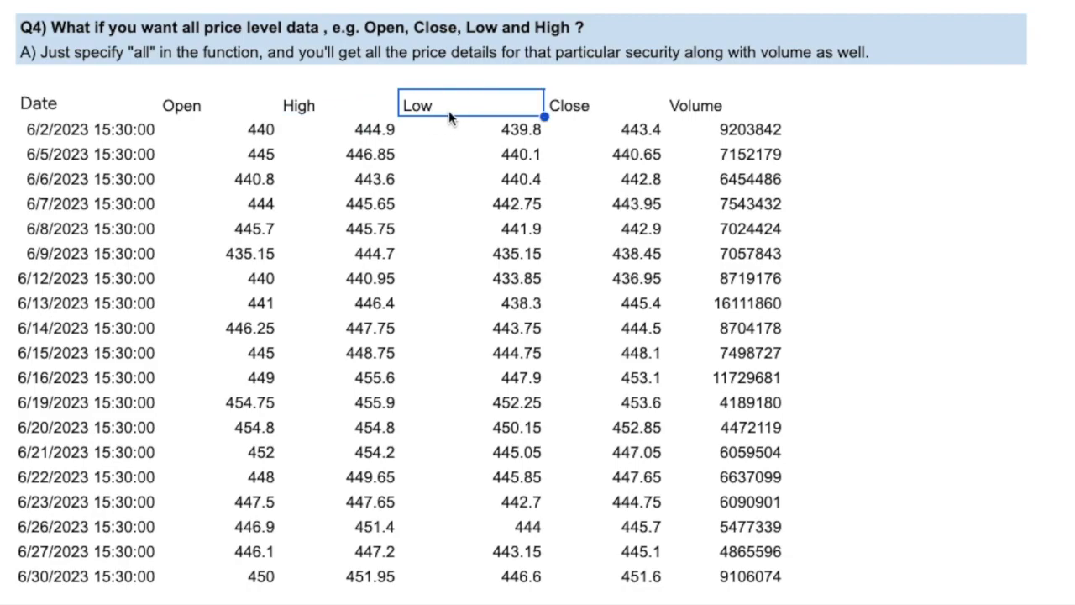
pyautogui.click(569, 104)
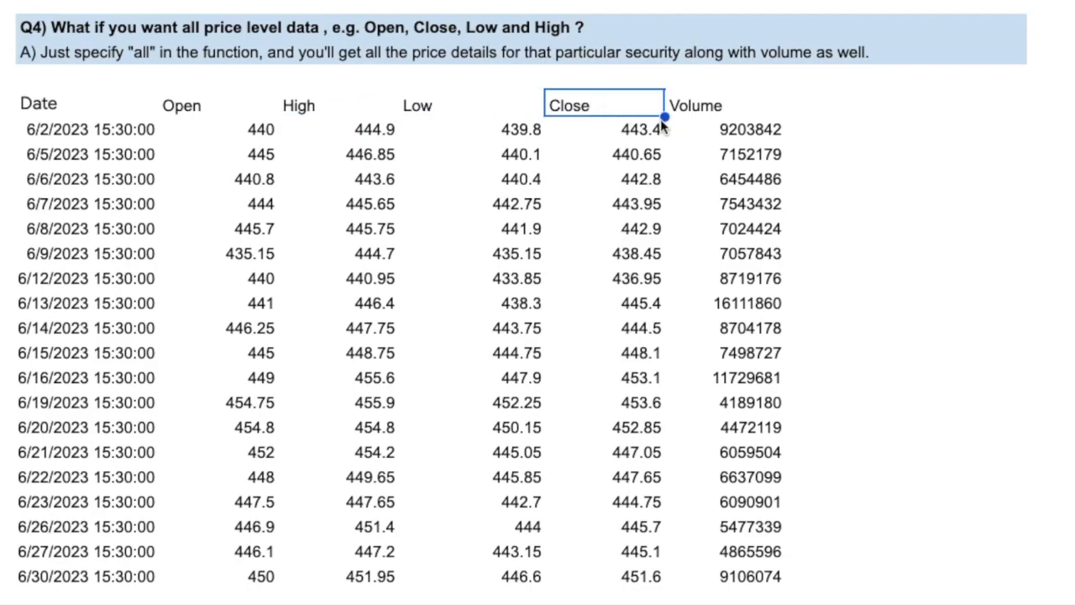
pyautogui.click(723, 104)
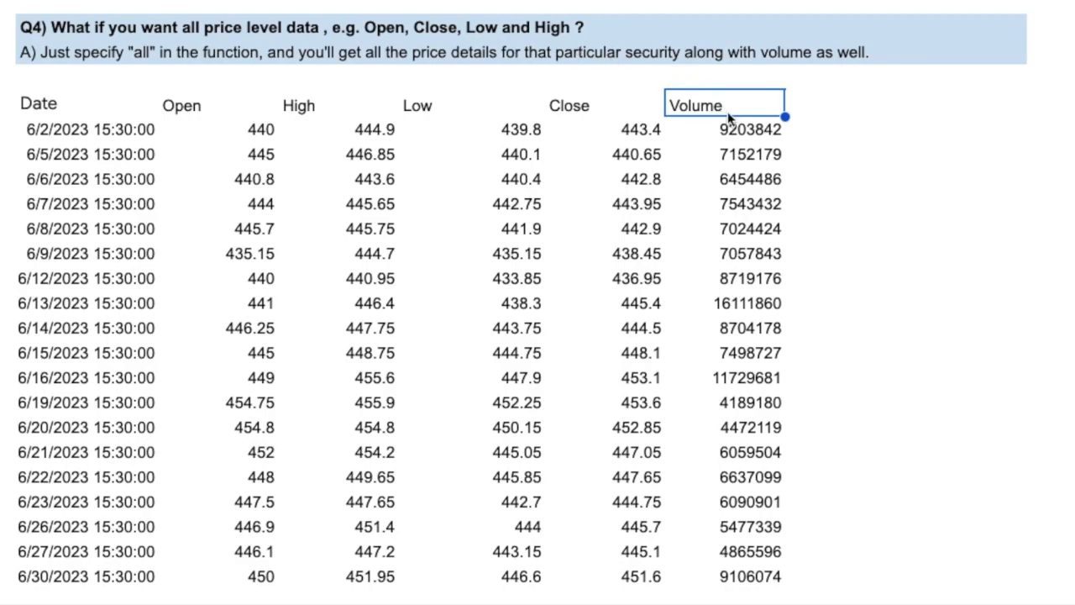
pyautogui.scroll(-3)
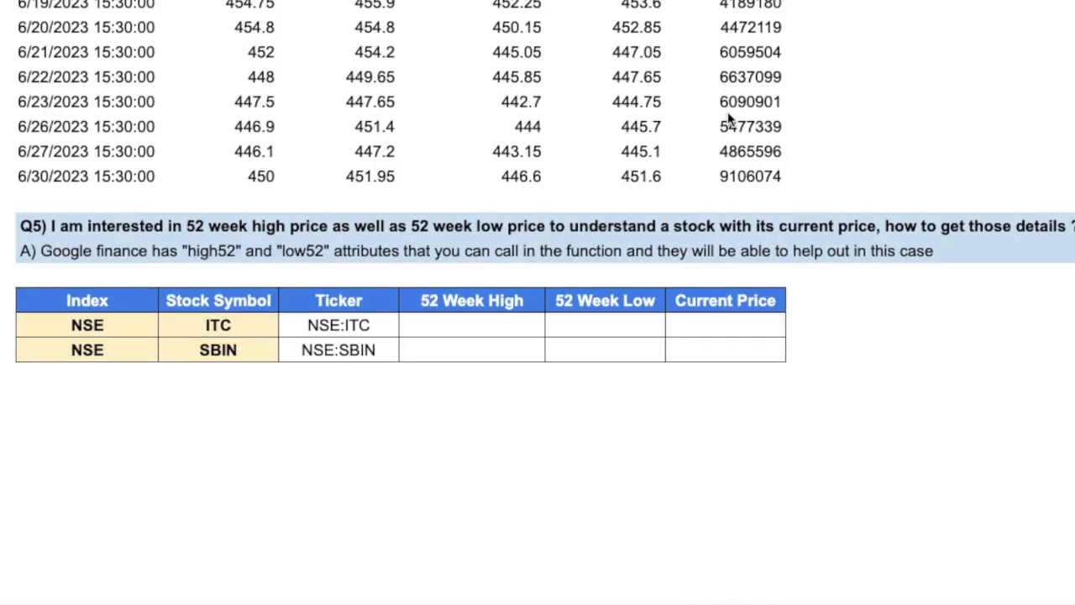
# Step: Enter =GOOGLEFINANCE($D82,"price") for Current Price, giving 493.45 for ITC and 615.35 for SBIN
pyautogui.scroll(-3)
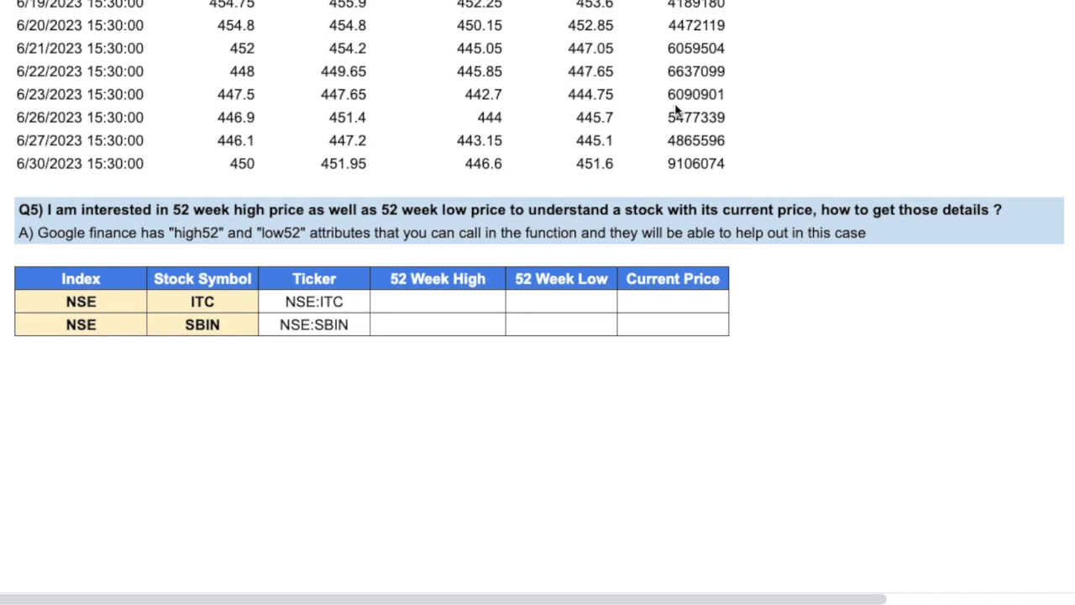
pyautogui.moveTo(289, 306)
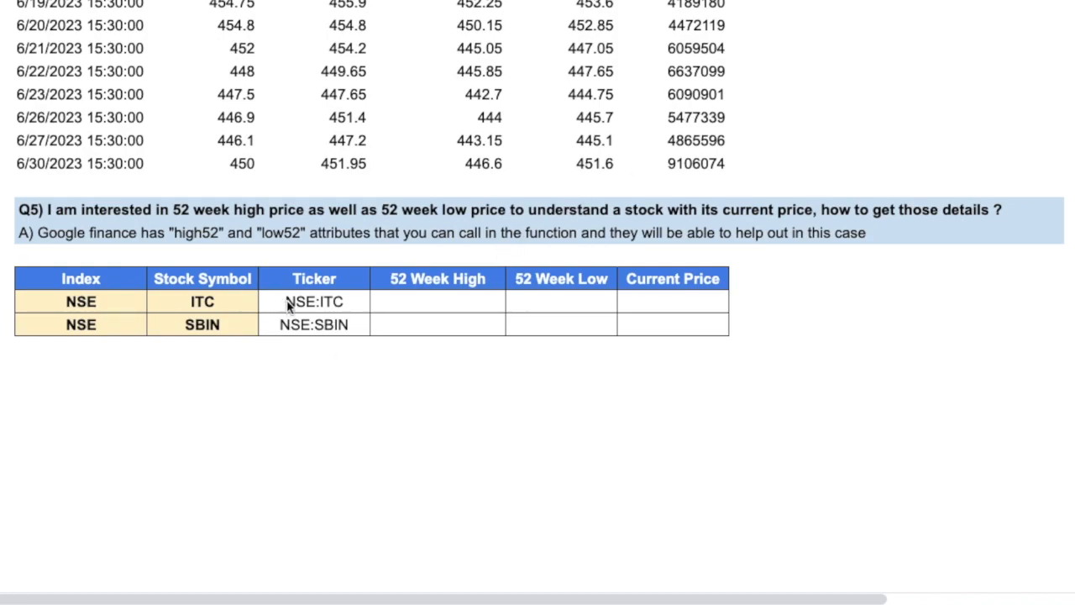
pyautogui.moveTo(658, 311)
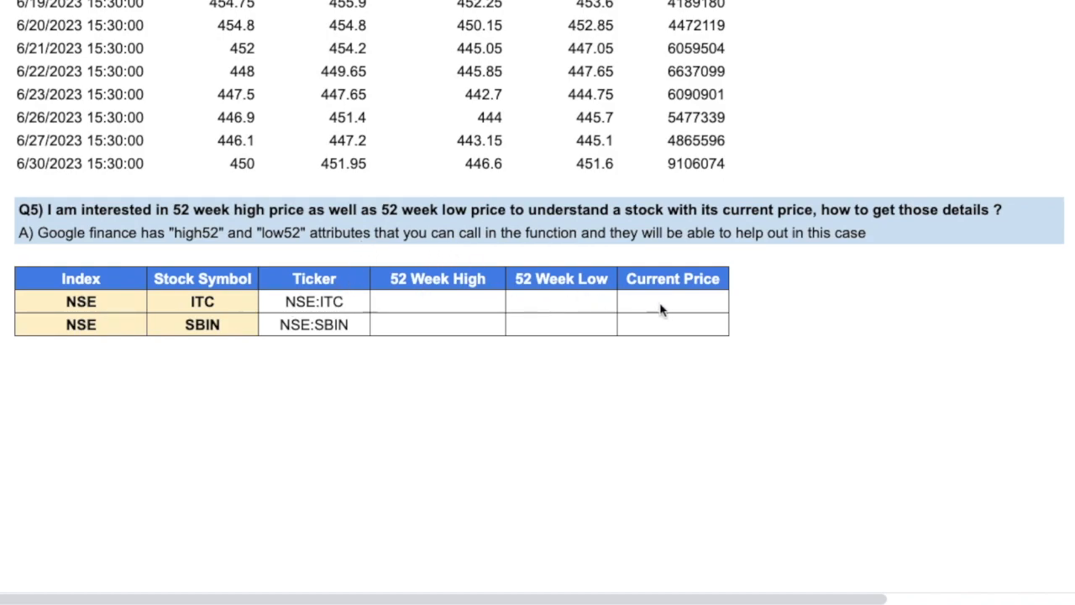
pyautogui.click(672, 301)
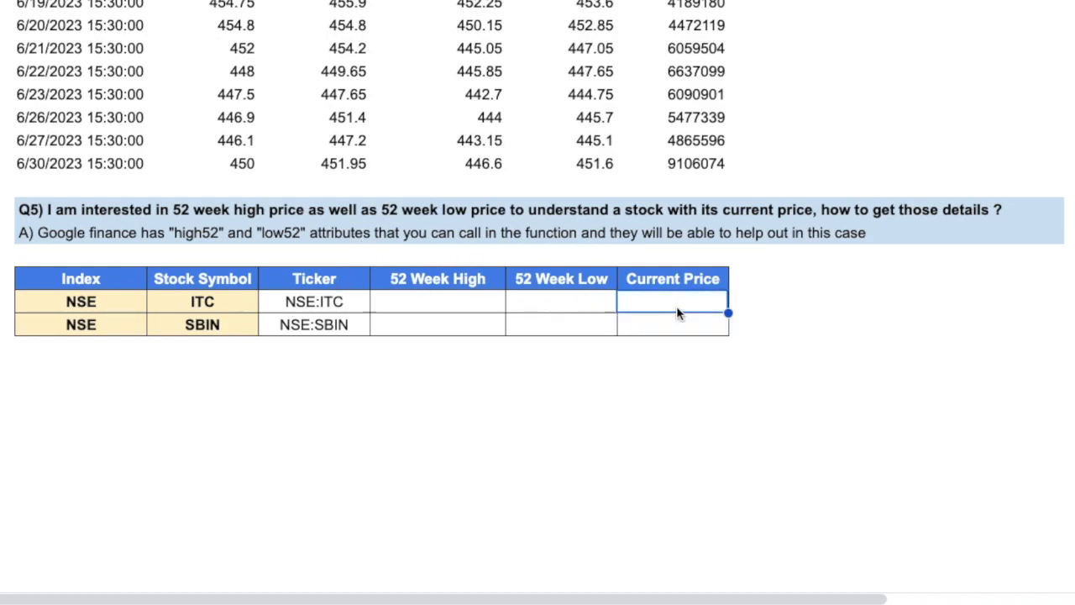
pyautogui.write('=goog')
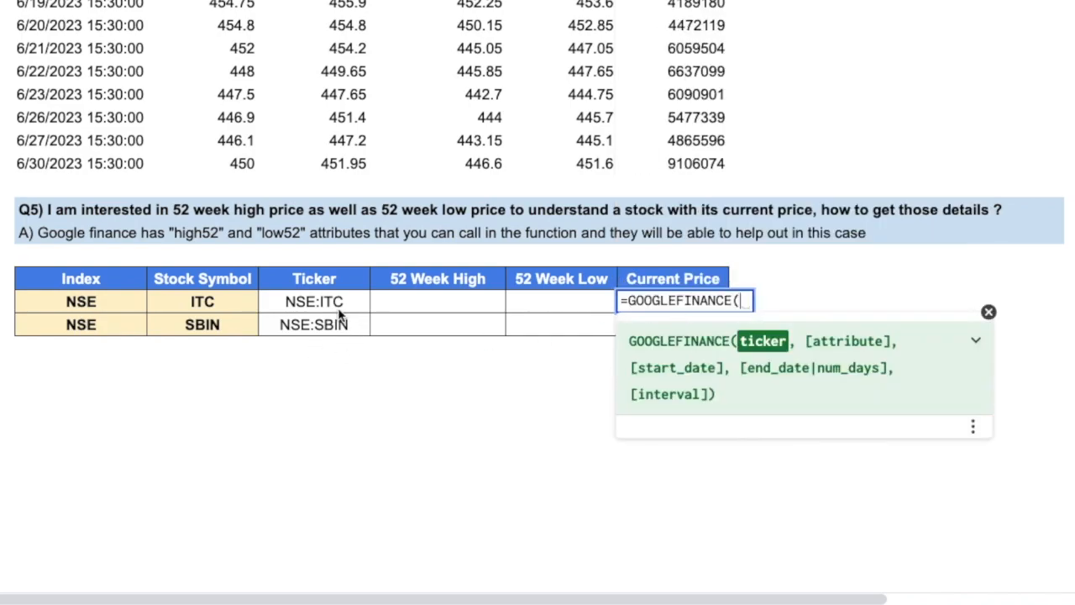
pyautogui.click(314, 301)
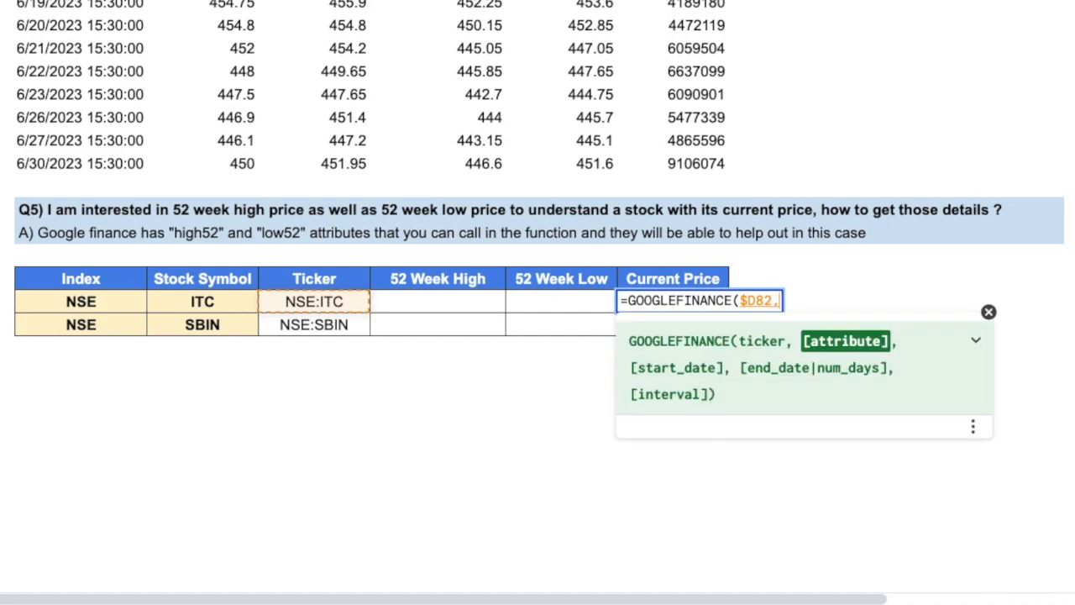
pyautogui.write(',"rpice')
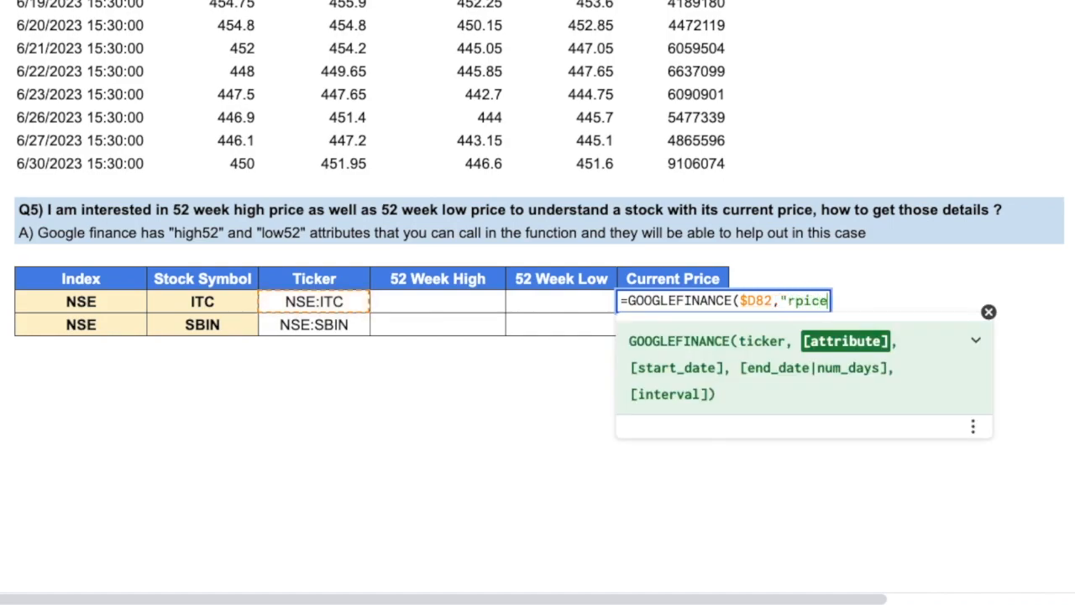
pyautogui.press('BackSpace')
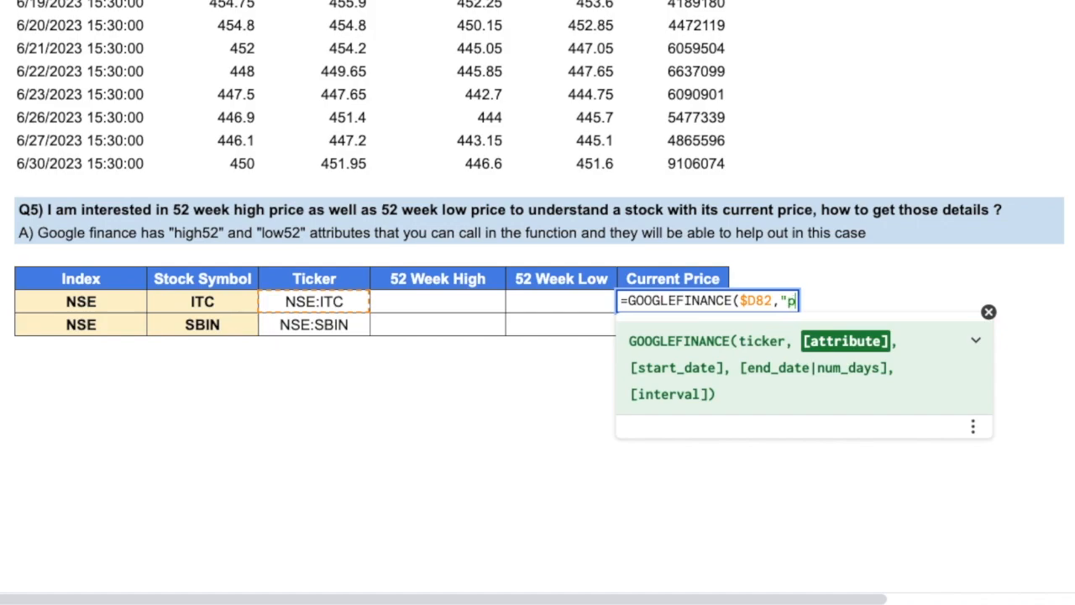
pyautogui.press('Return')
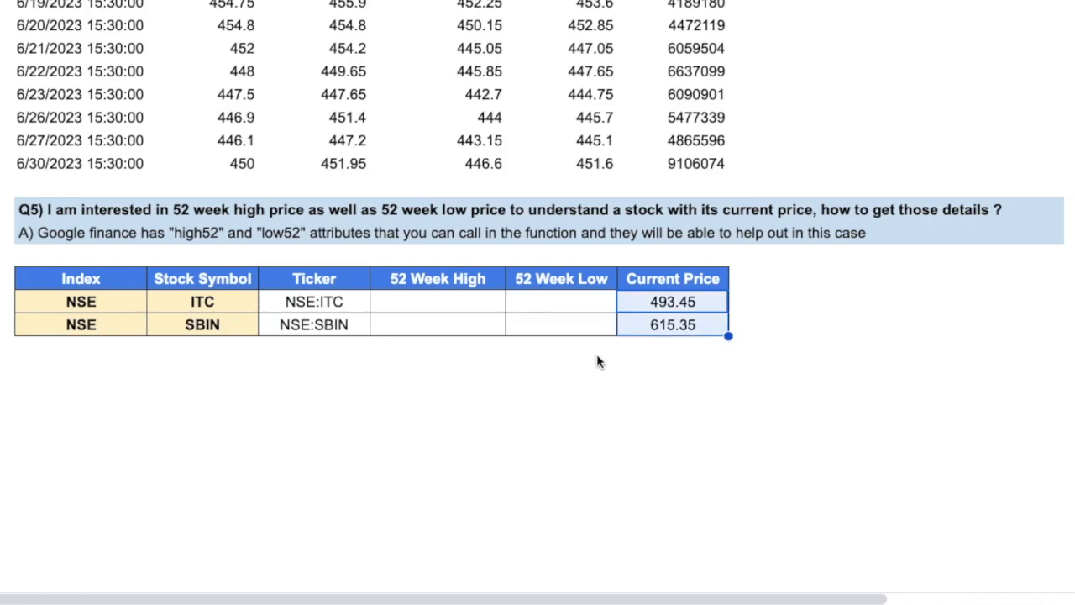
pyautogui.click(437, 301)
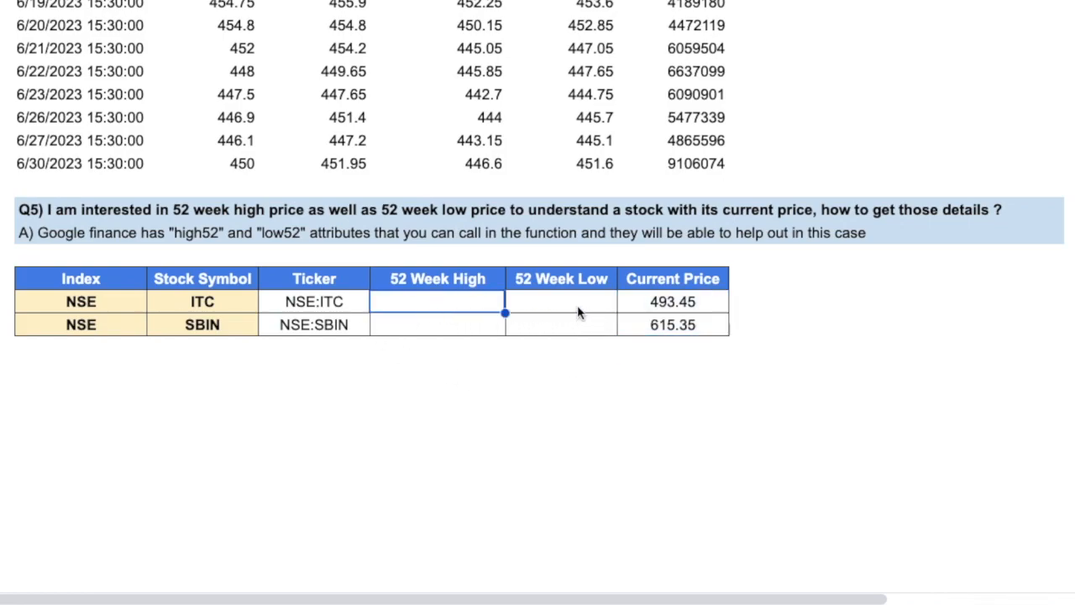
# Step: Enter =GOOGLEFINANCE($D82,"high52"), giving 52-week highs 497.7 for ITC and 629.55 for SBIN
pyautogui.click(561, 300)
pyautogui.write('=')
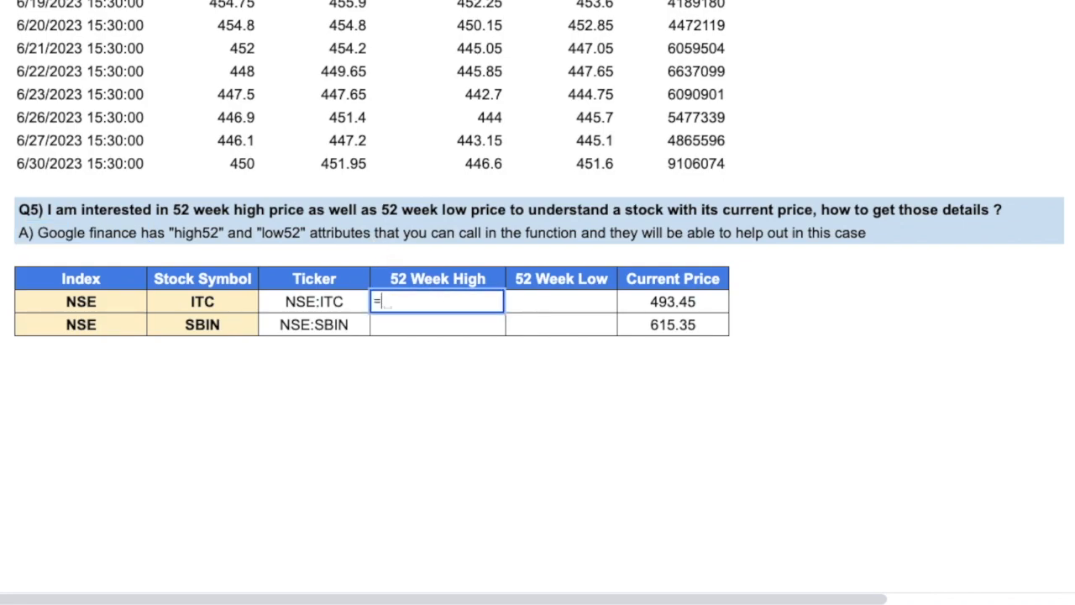
pyautogui.write('GOOGLEFINANCE($D$82')
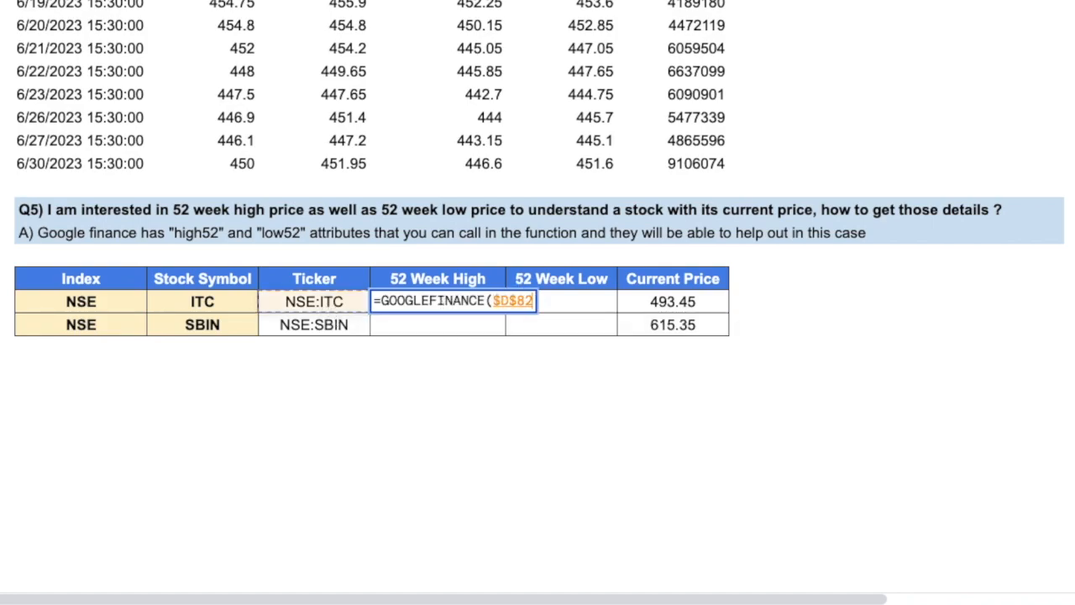
pyautogui.write(',')
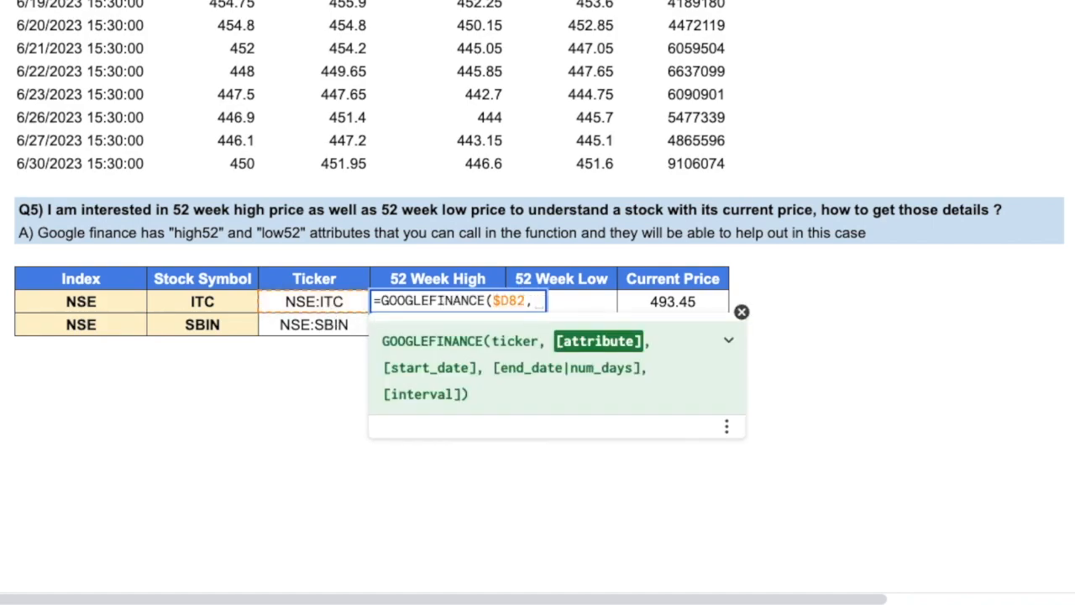
pyautogui.write('"hihg')
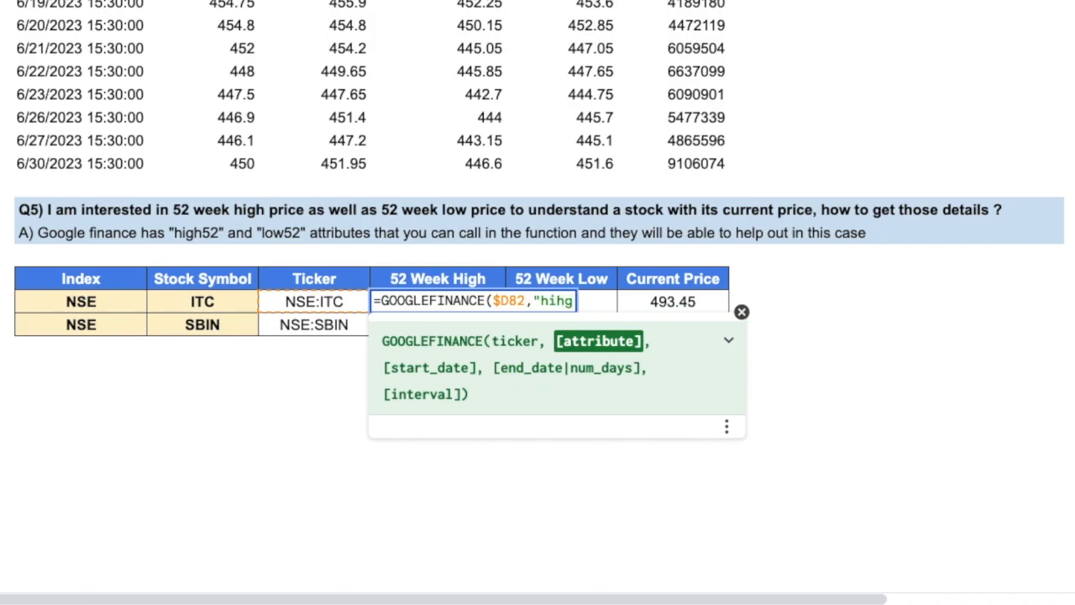
pyautogui.write('high52')
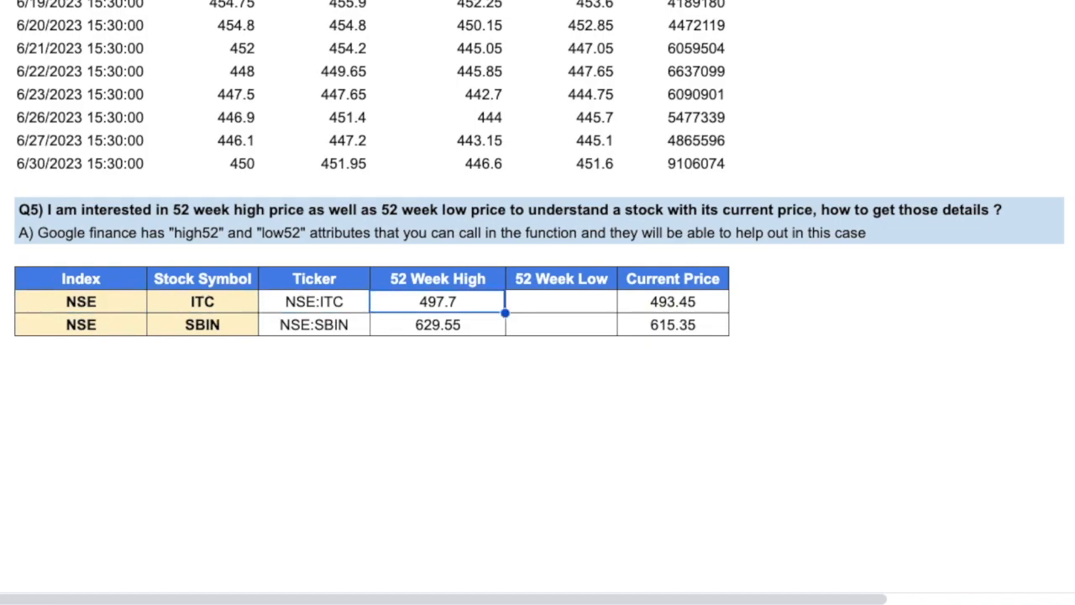
pyautogui.write('=')
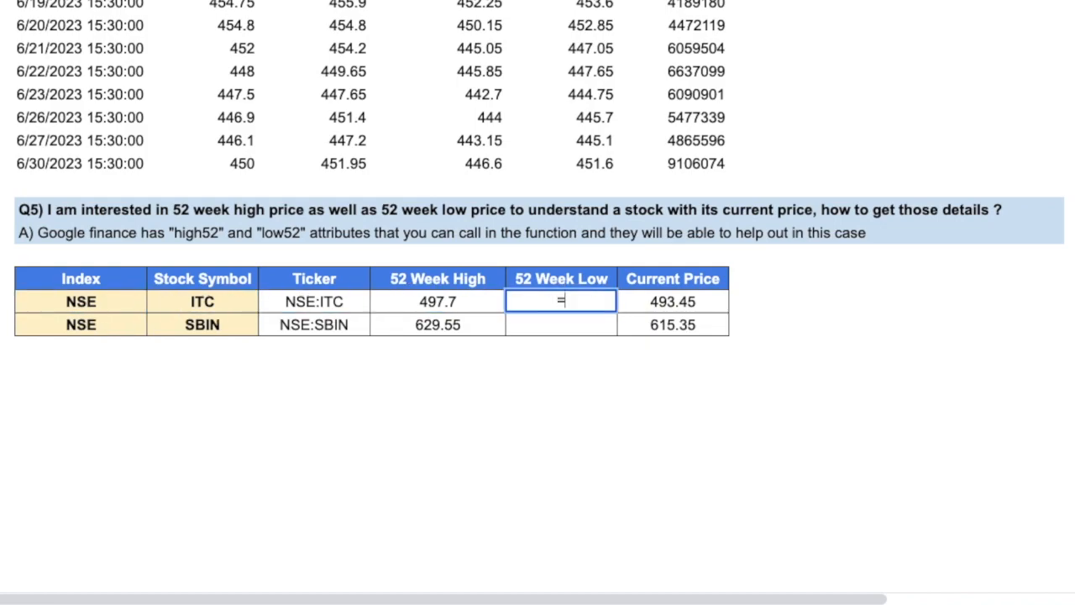
# Step: Enter =GOOGLEFINANCE($D82,"low52"), giving 52-week lows 443.15 for ITC and 499.35 for SBIN
pyautogui.write('GOOGLEFINANCE($D82,')
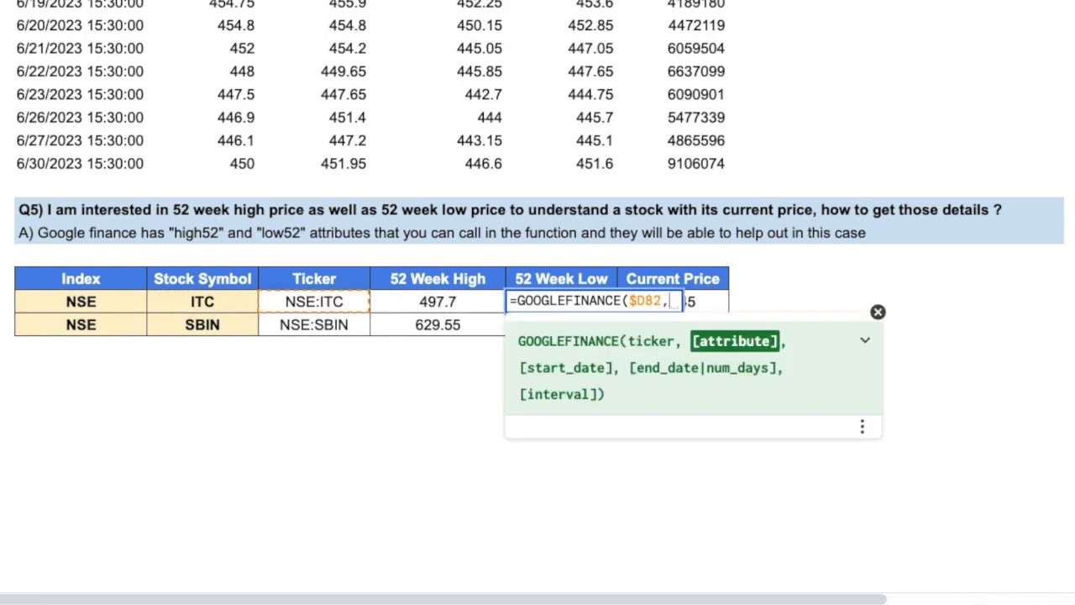
pyautogui.write('"low5')
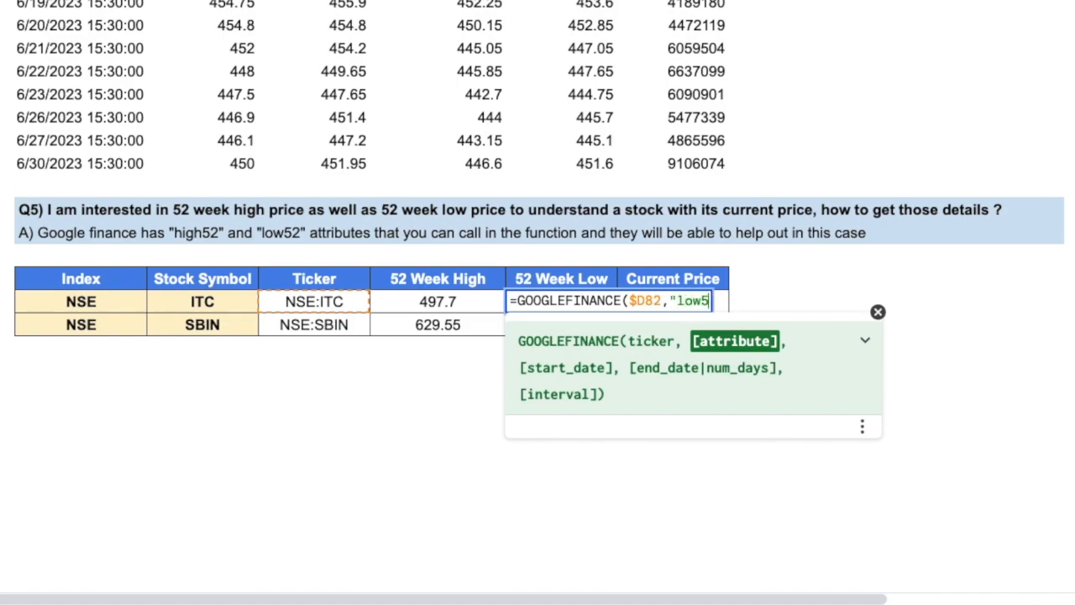
pyautogui.write('2")')
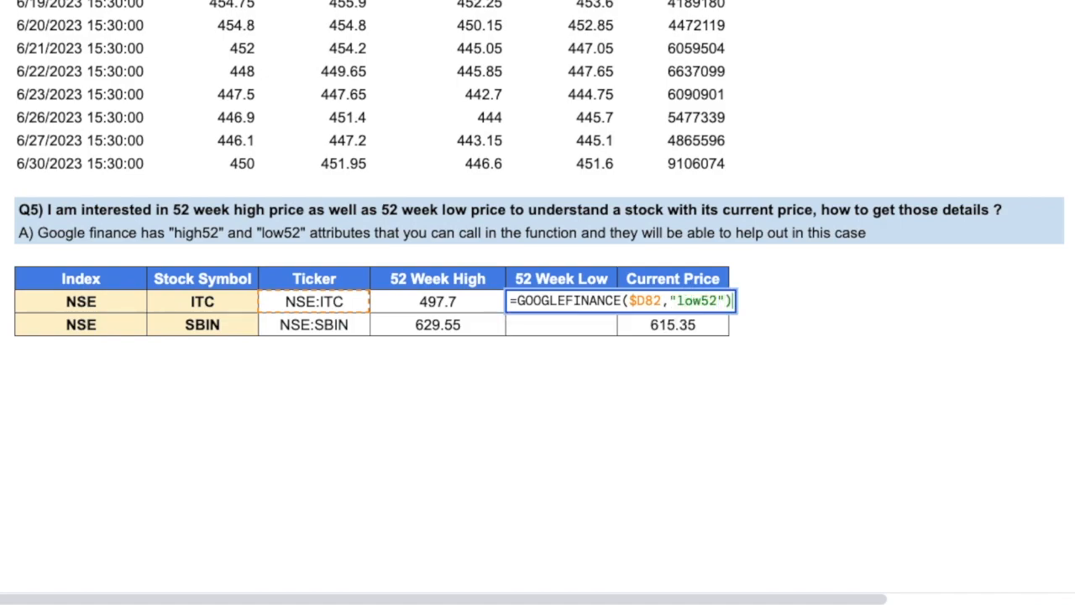
pyautogui.press('Return')
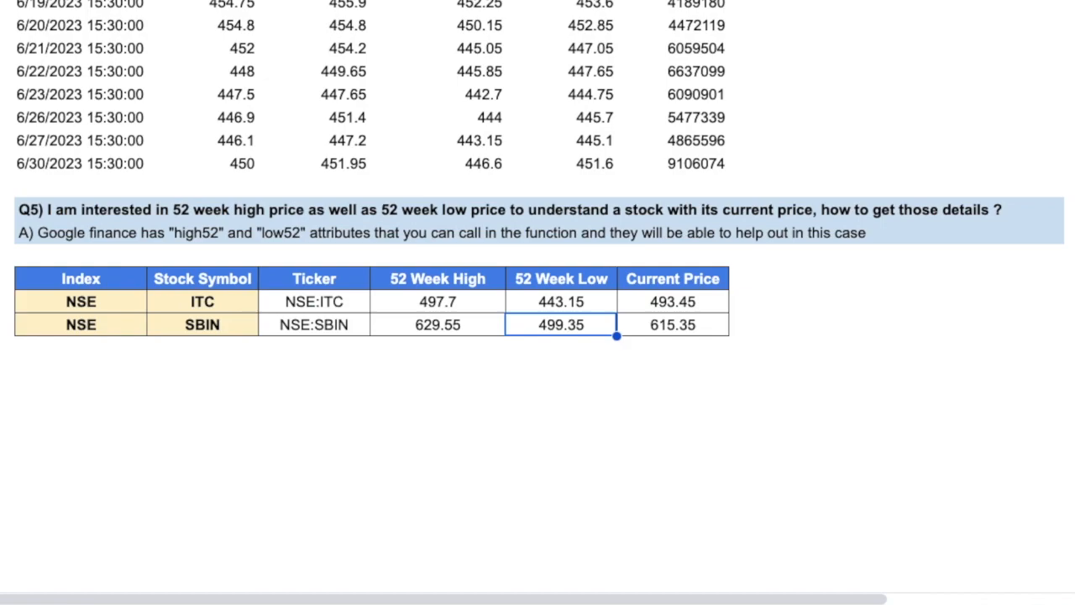
pyautogui.click(437, 324)
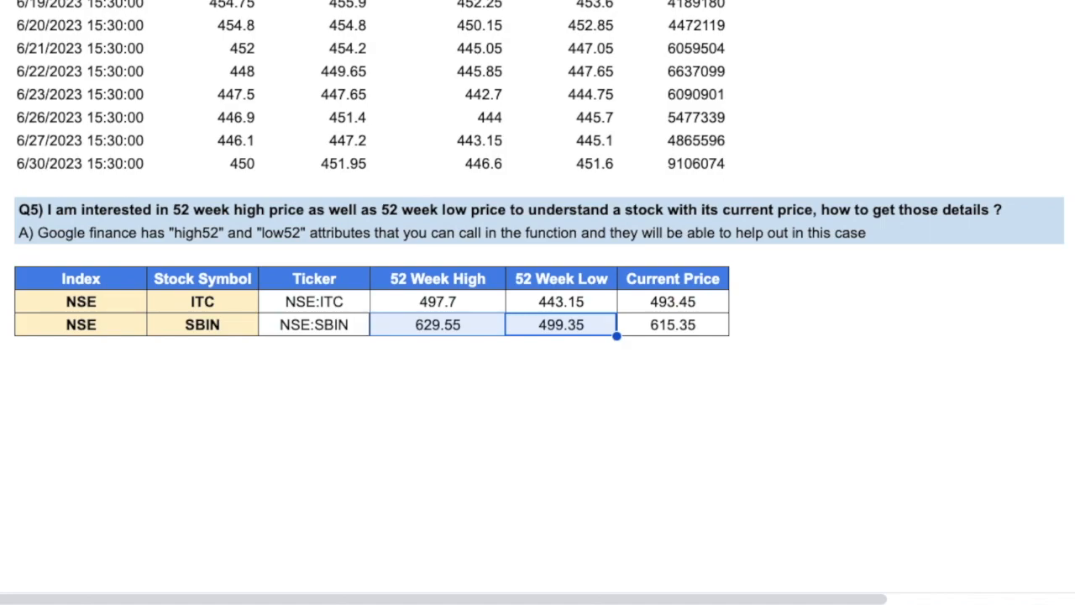
pyautogui.click(561, 301)
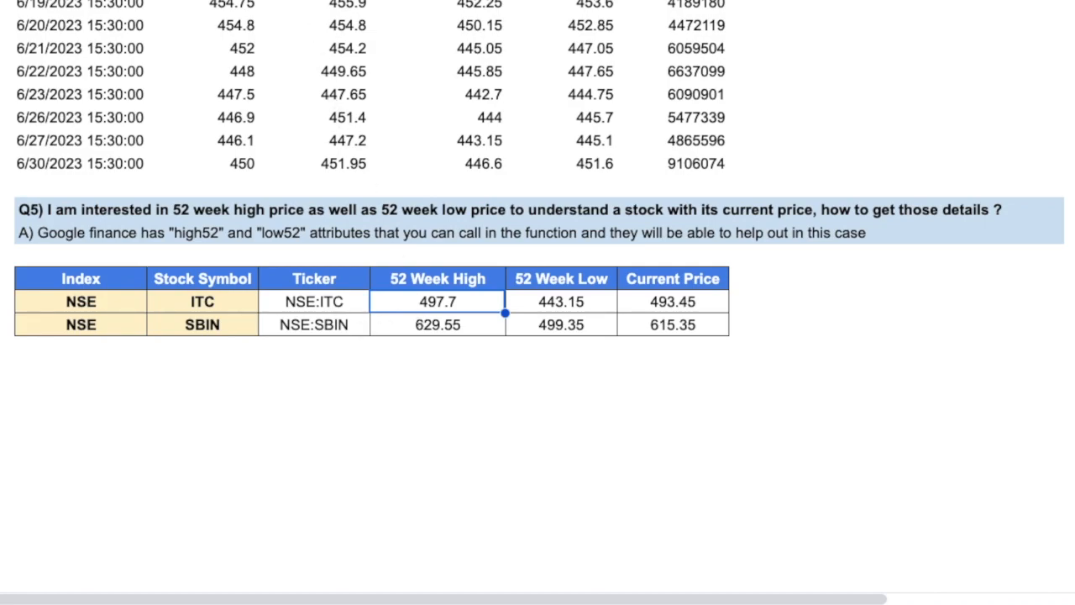
pyautogui.click(672, 324)
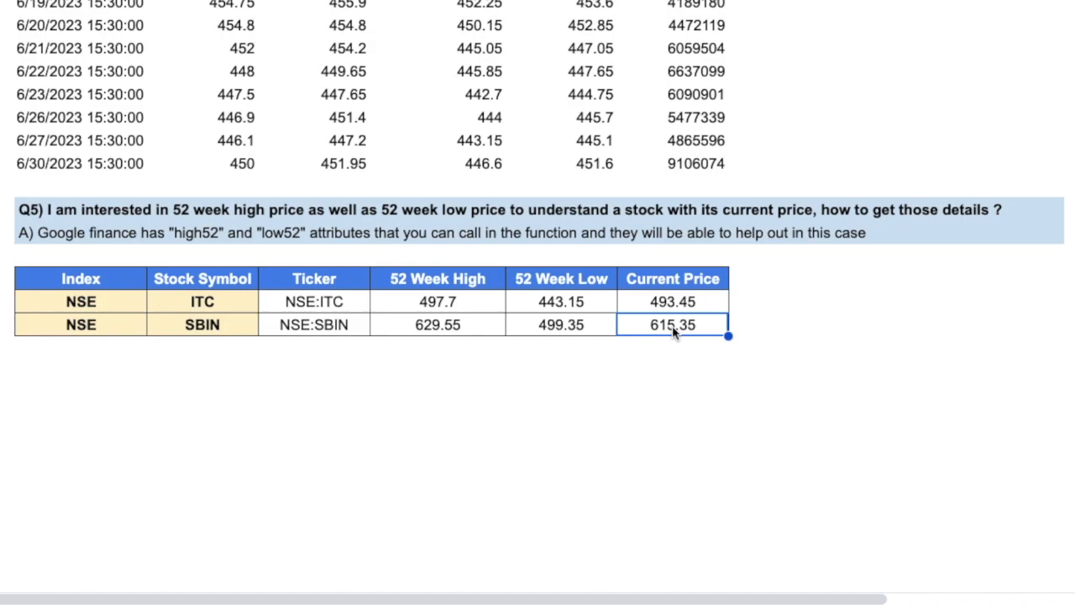
pyautogui.moveTo(239, 309)
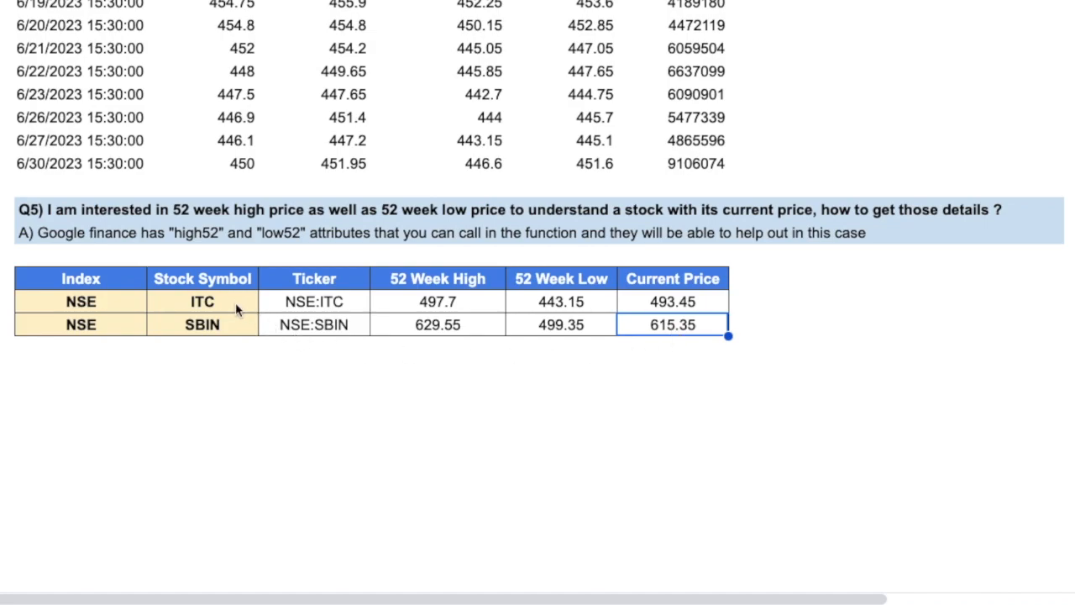
pyautogui.moveTo(279, 287)
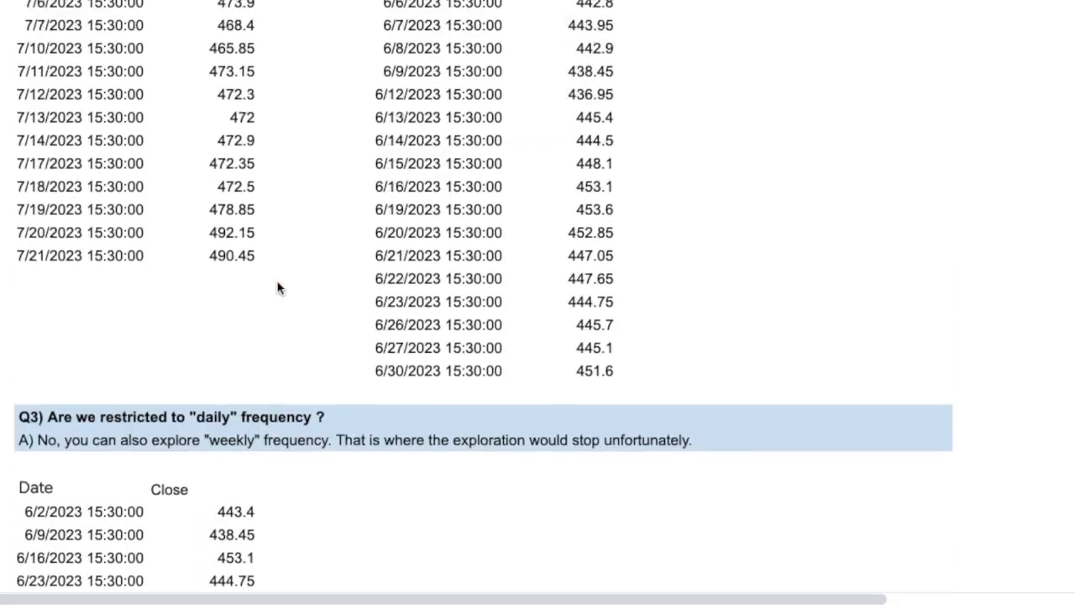
pyautogui.scroll(3)
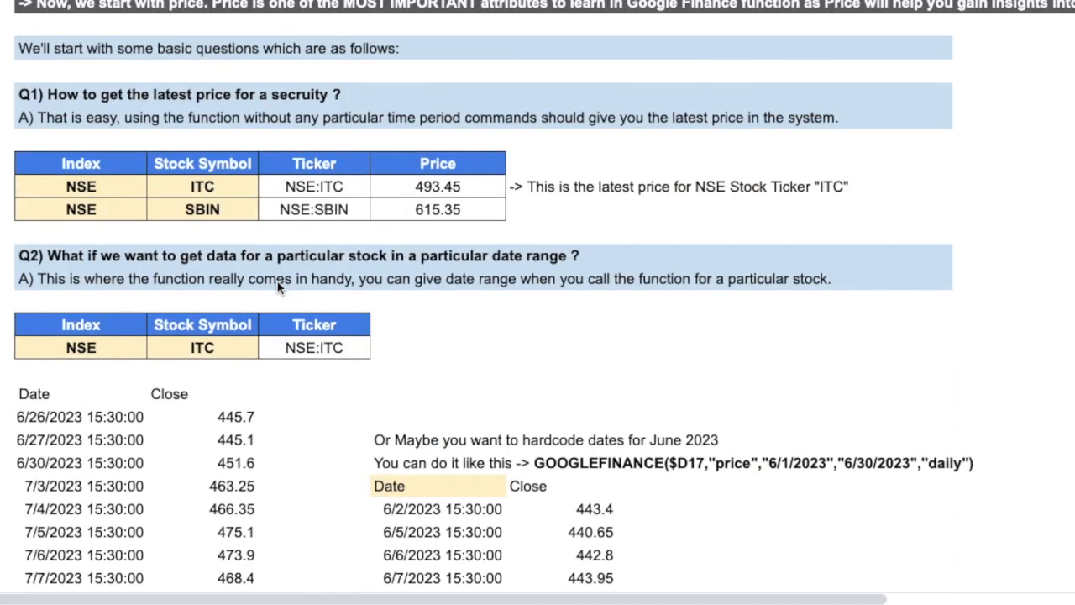